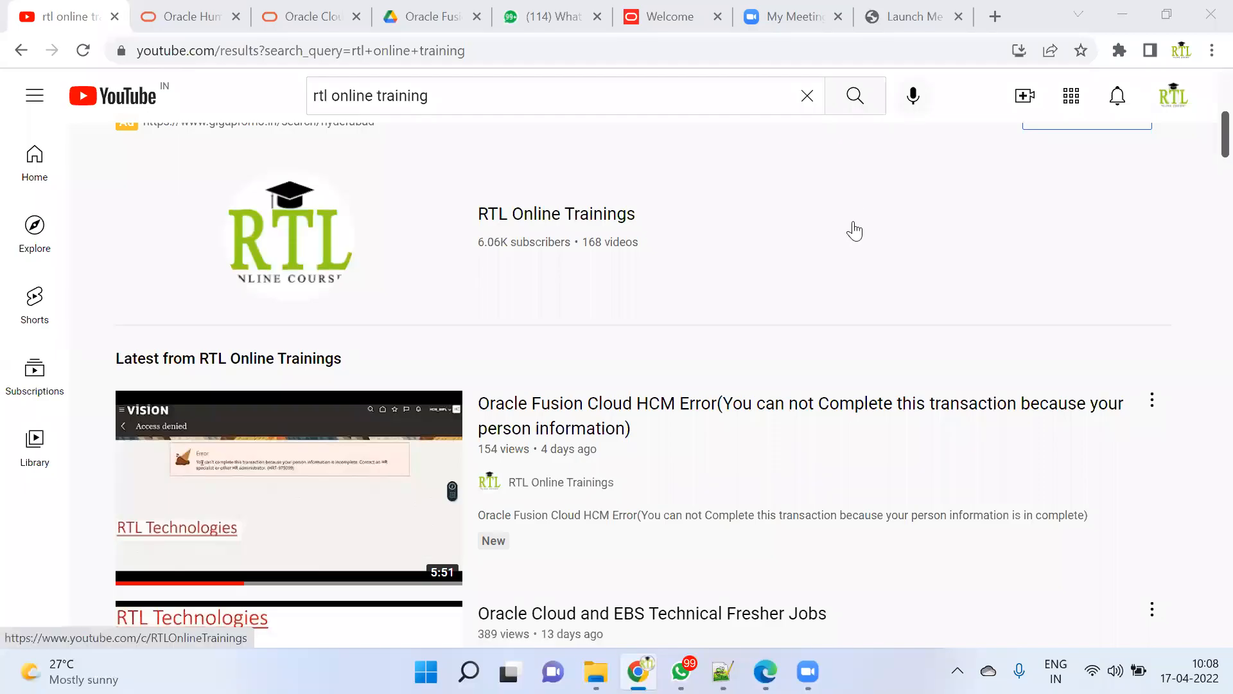
{"action": "mouse_move", "coordinate": [781, 344]}
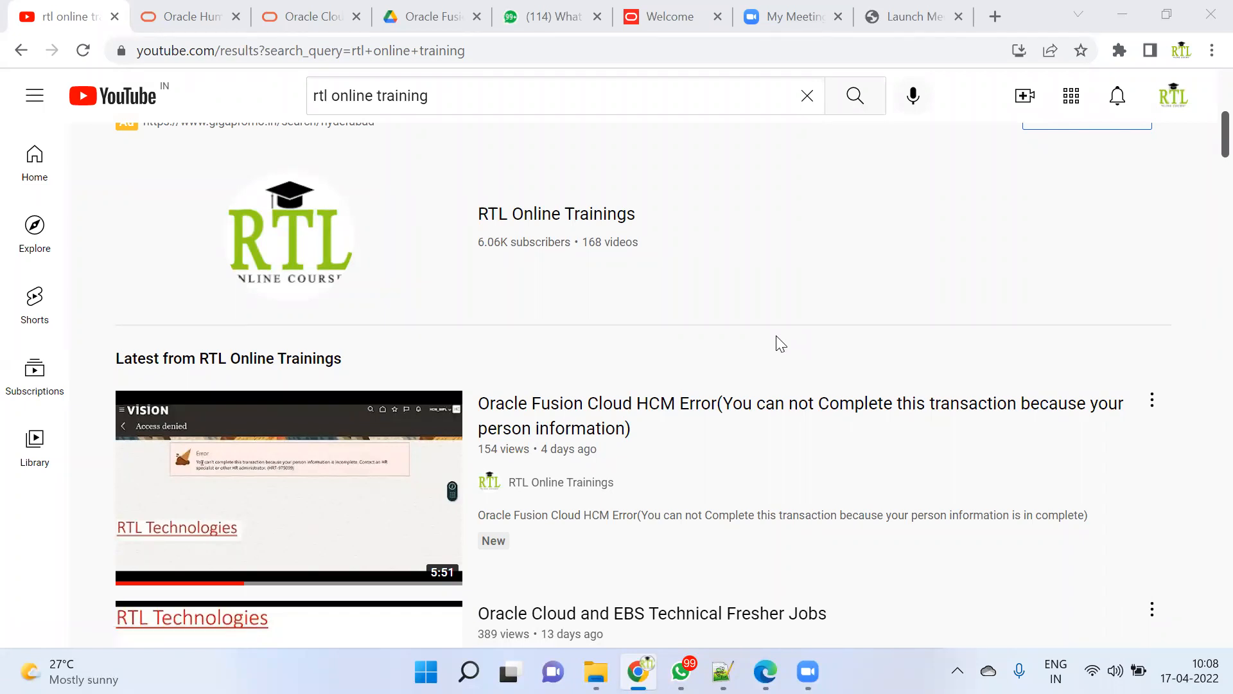
Step: Switch to the Fusion_Technical.pdf document from the Edge taskbar icon
{"action": "scroll", "scroll_direction": "up", "scroll_amount": 3}
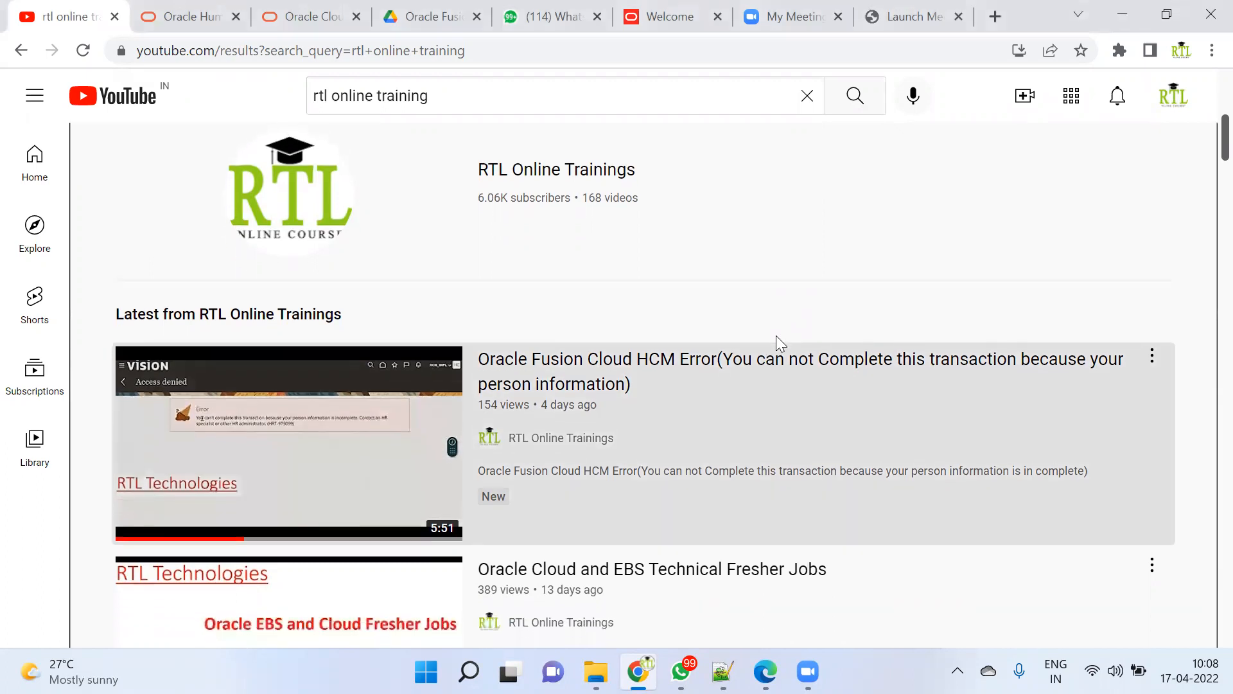
{"action": "scroll", "scroll_direction": "down", "scroll_amount": 3}
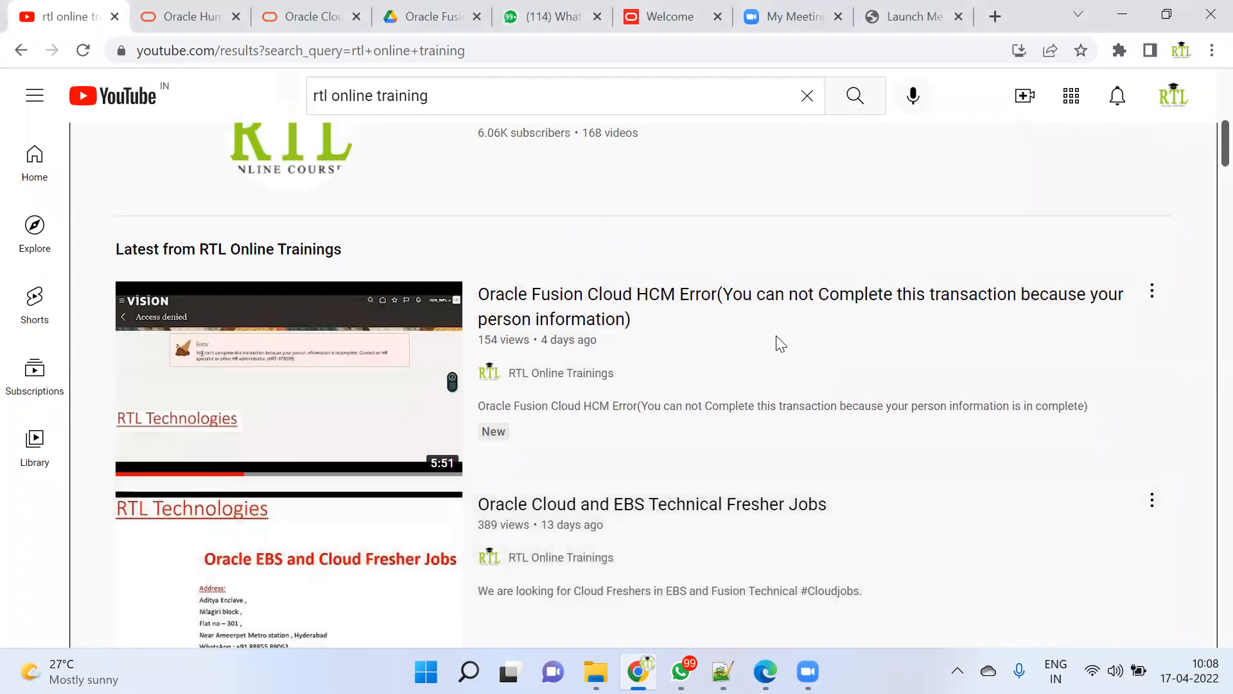
{"action": "mouse_move", "coordinate": [289, 377]}
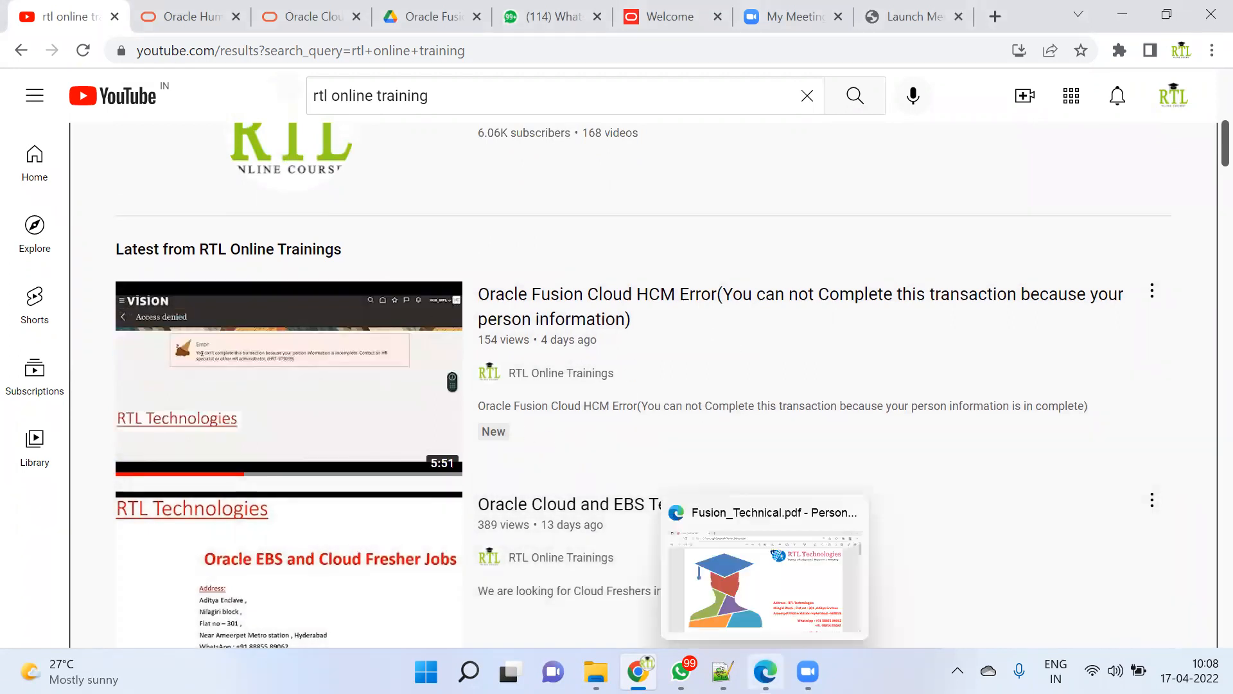
{"action": "left_click", "coordinate": [763, 566]}
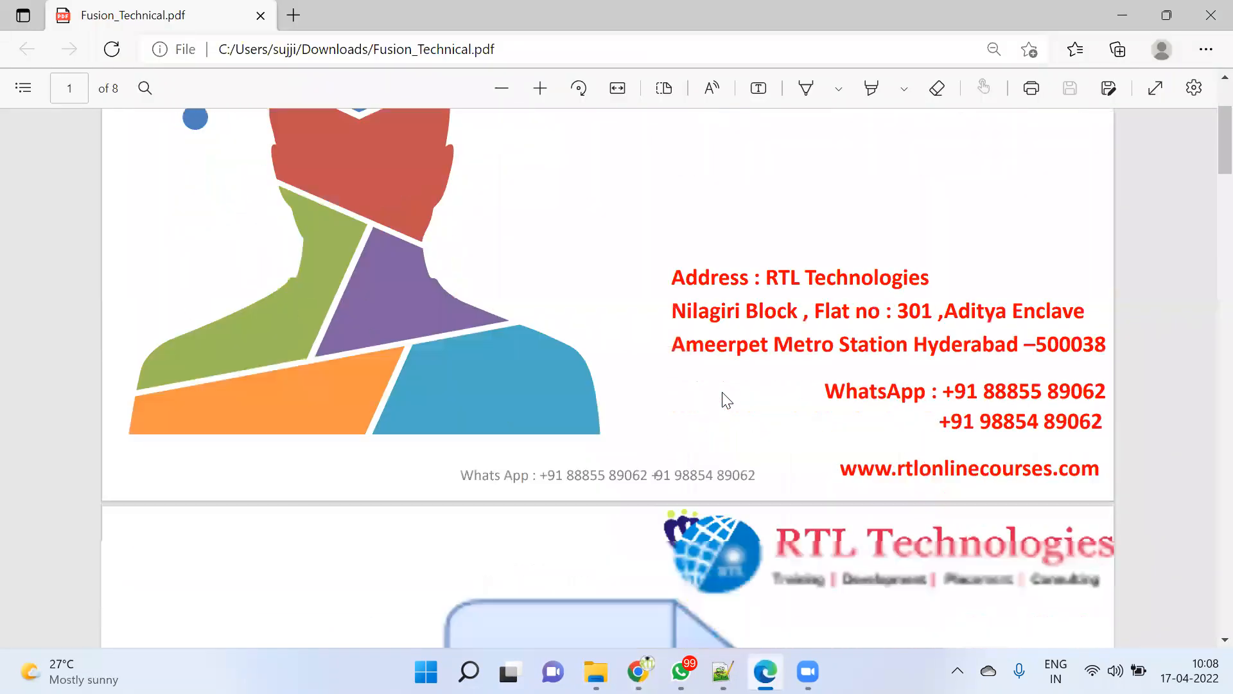
Step: Scroll from page 1 down to page 3's Oracle Cloud course topic list
{"action": "scroll", "scroll_direction": "down", "scroll_amount": 3}
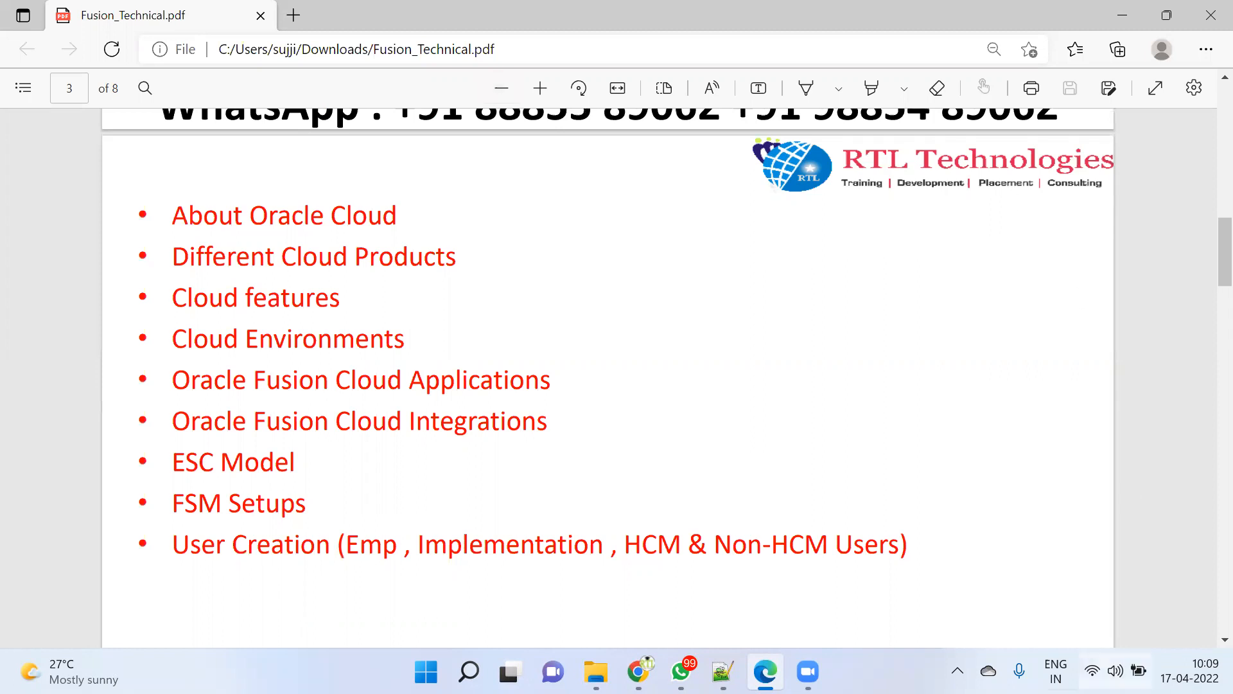
{"action": "scroll", "scroll_direction": "up", "scroll_amount": 3}
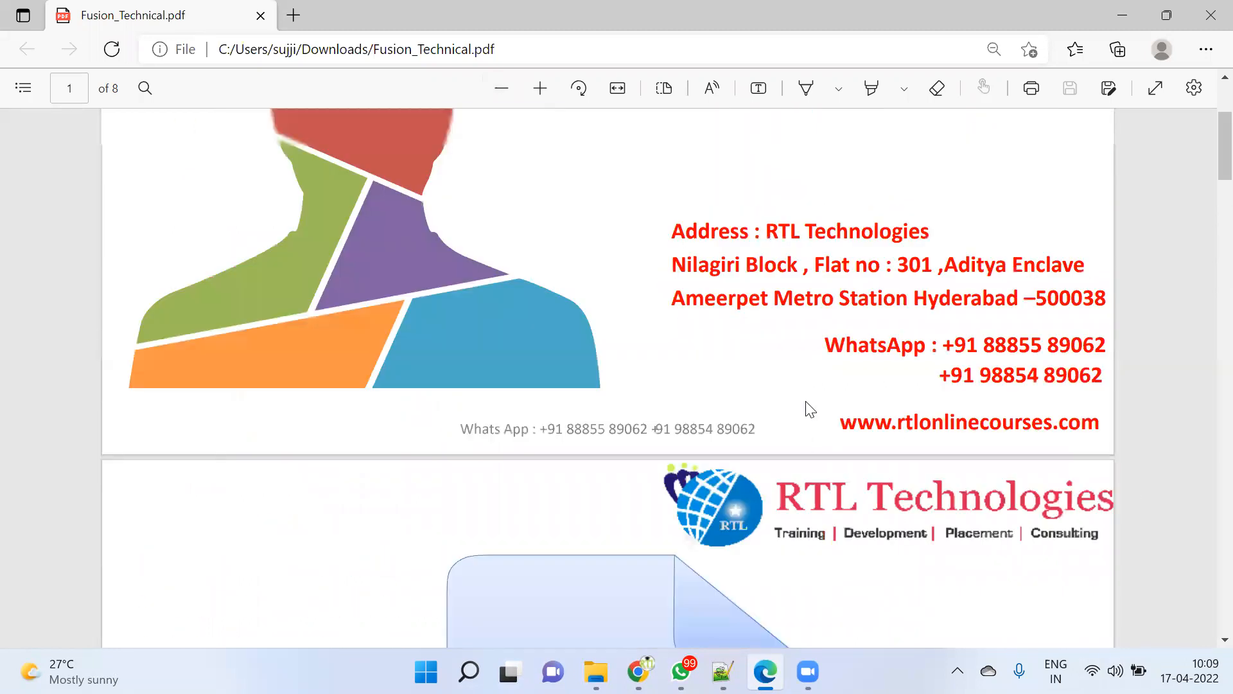
{"action": "scroll", "scroll_direction": "down", "scroll_amount": 3}
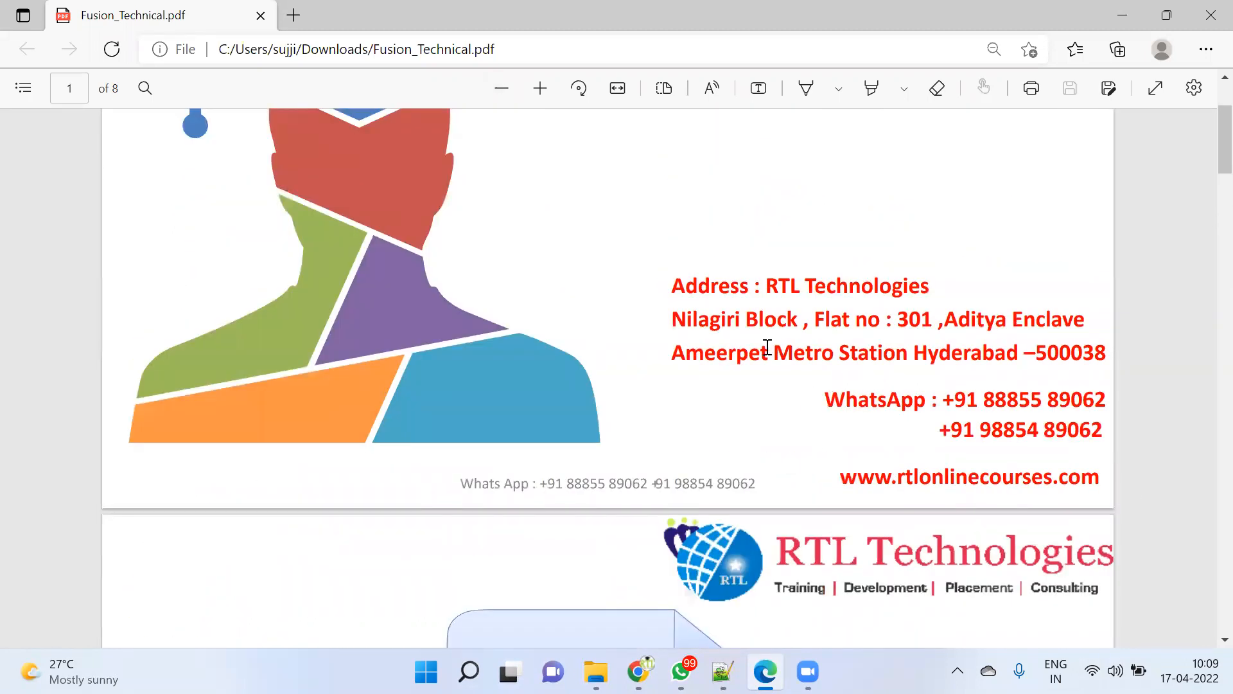
{"action": "scroll", "scroll_direction": "down", "scroll_amount": 3}
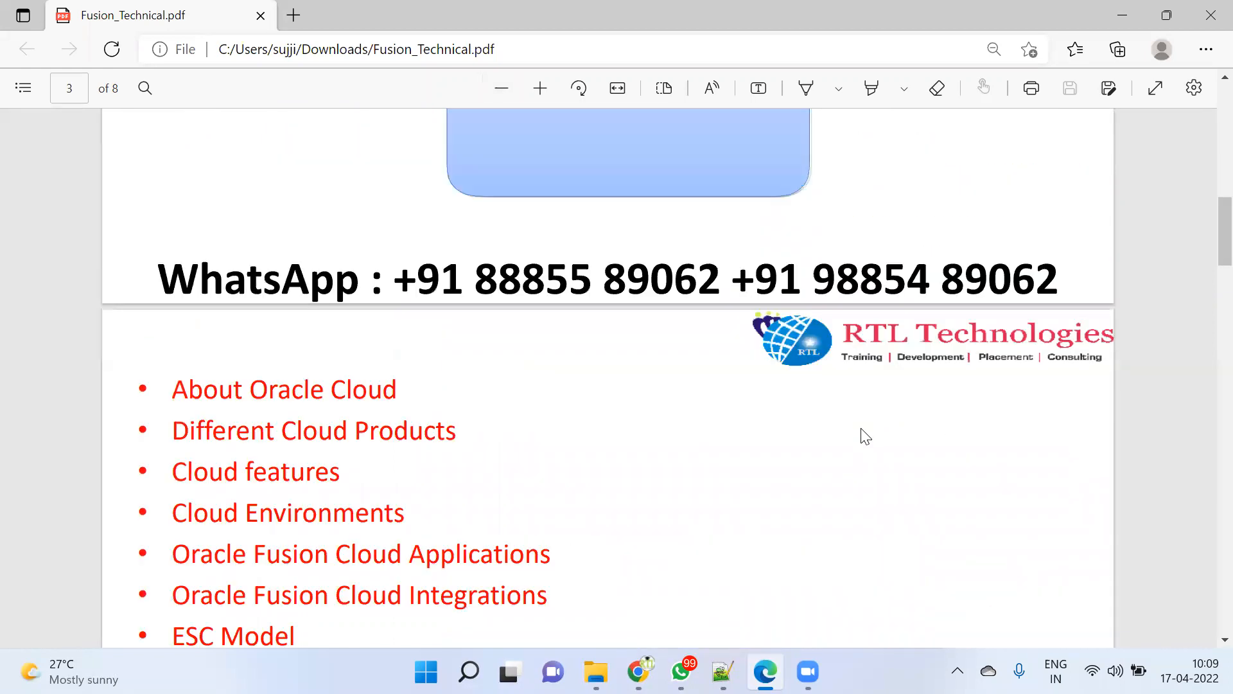
Step: Mark the words Environments and ESC Model in the Oracle Cloud bullet list while discussing them
{"action": "scroll", "scroll_direction": "down", "scroll_amount": 3}
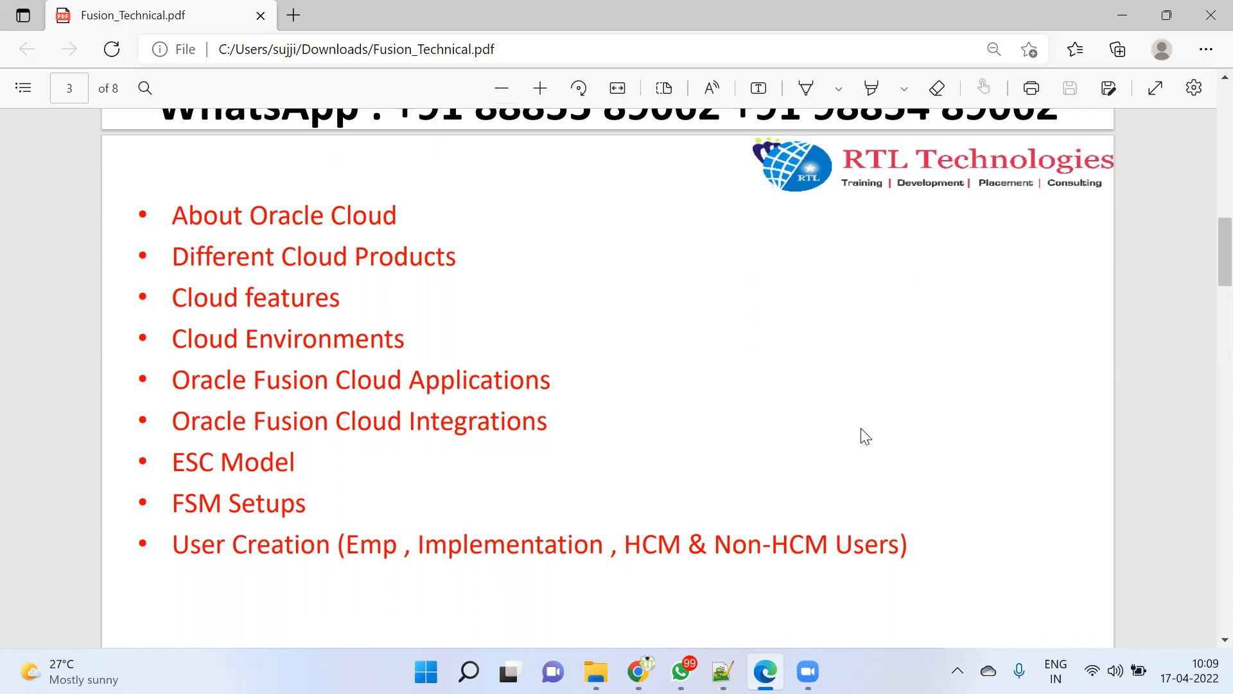
{"action": "mouse_move", "coordinate": [704, 433]}
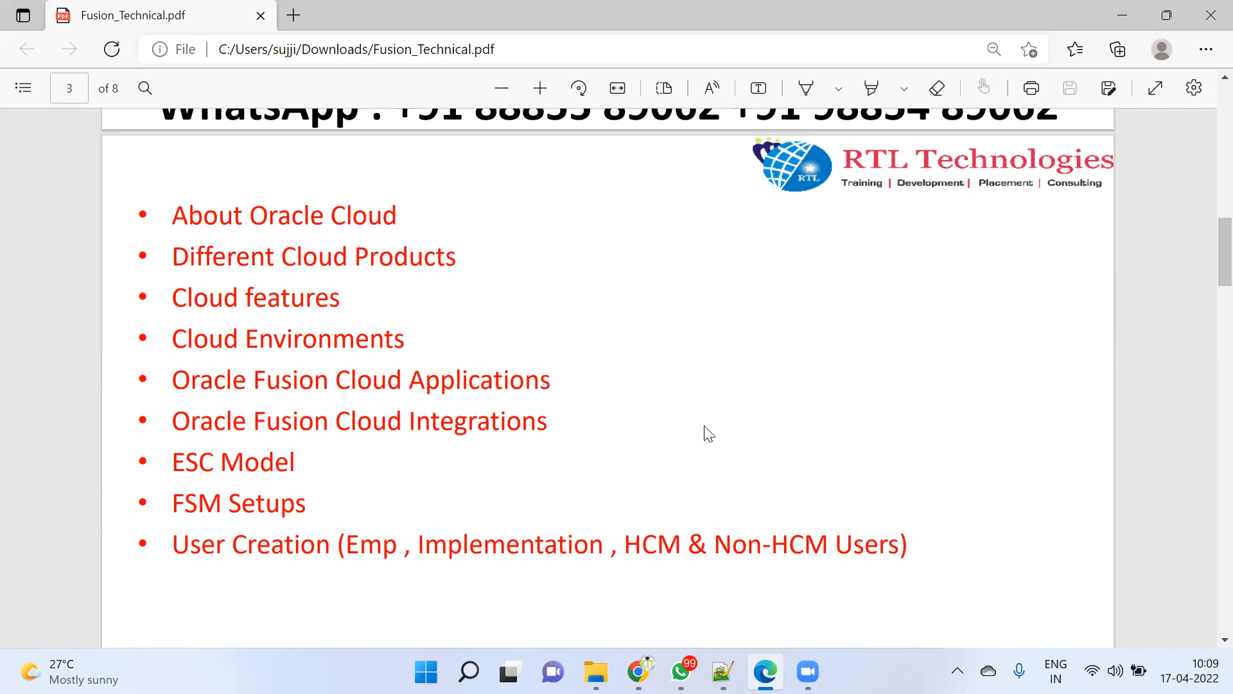
{"action": "mouse_move", "coordinate": [275, 335]}
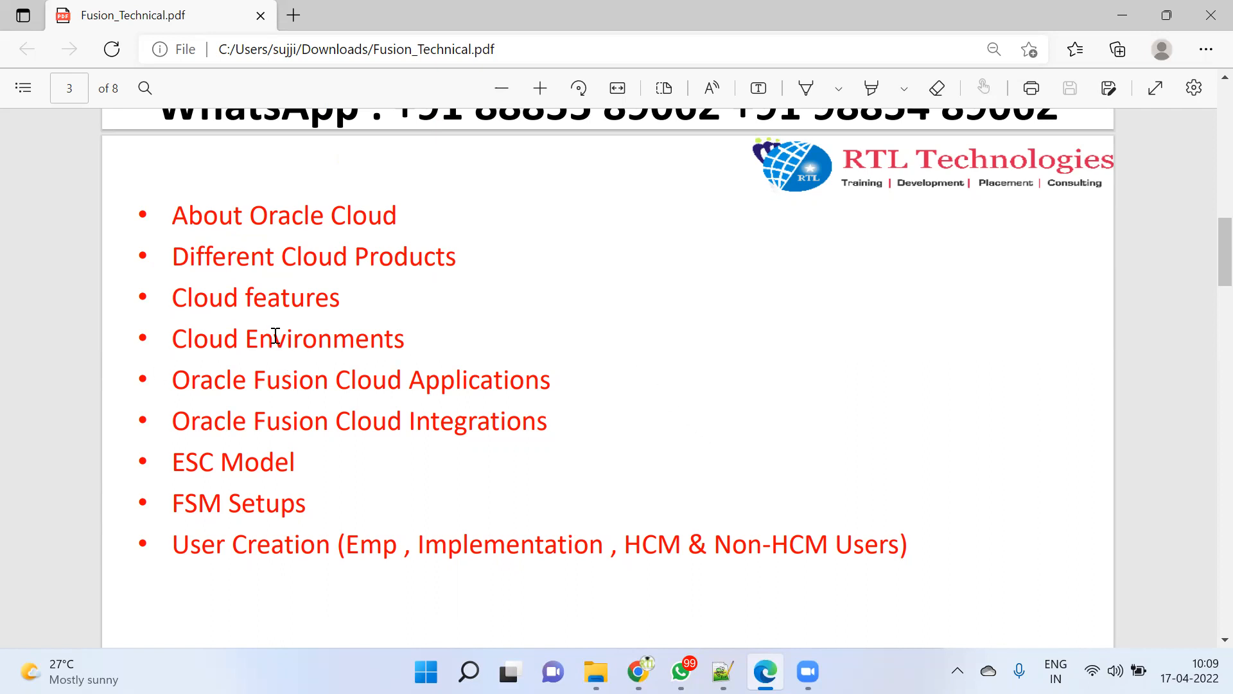
{"action": "double_click", "coordinate": [323, 338]}
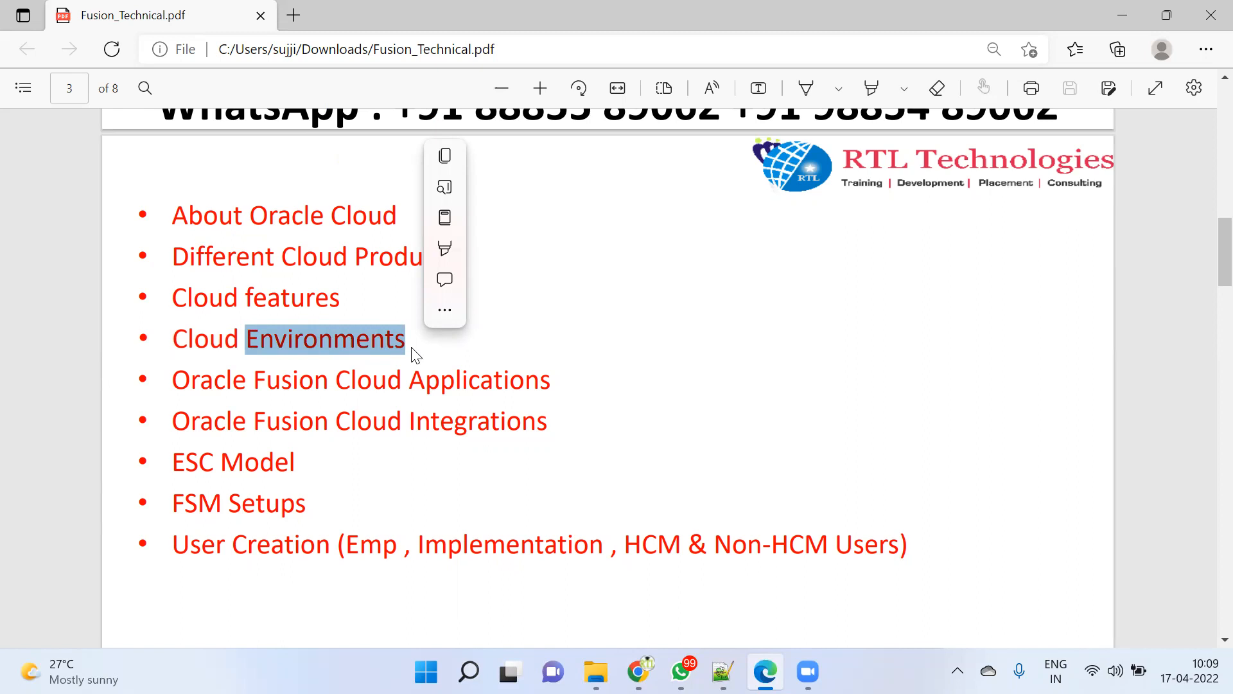
{"action": "scroll", "scroll_direction": "down", "scroll_amount": 3}
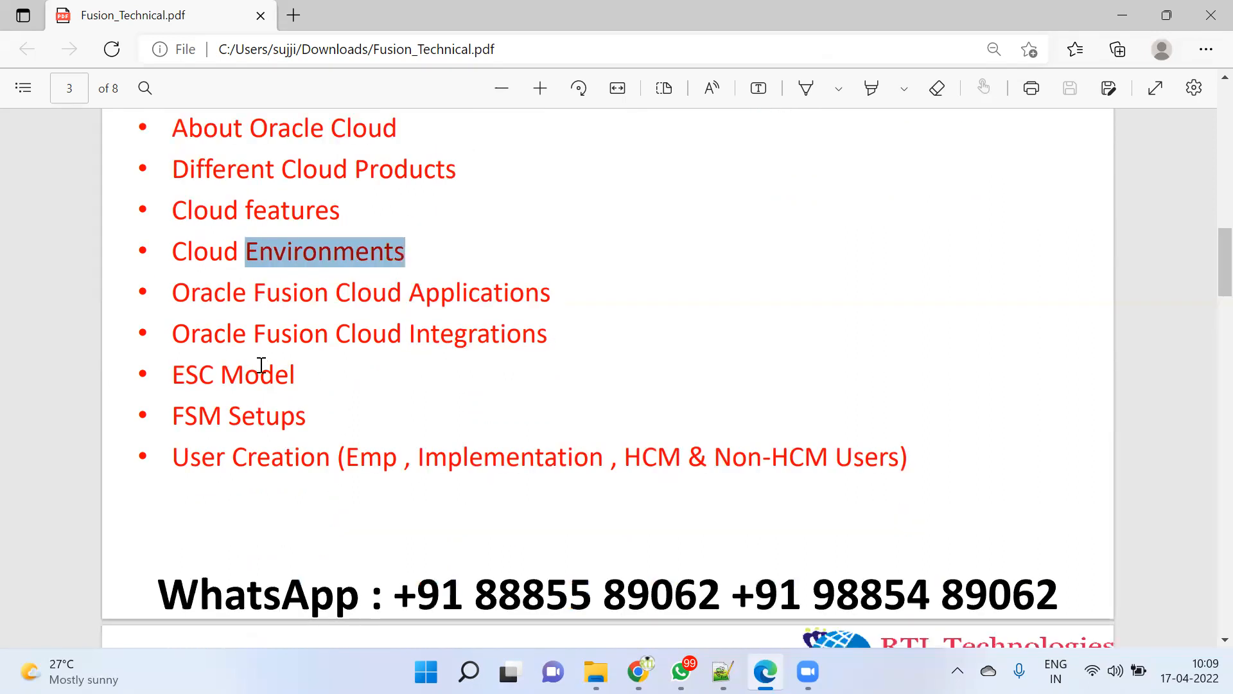
{"action": "double_click", "coordinate": [234, 373]}
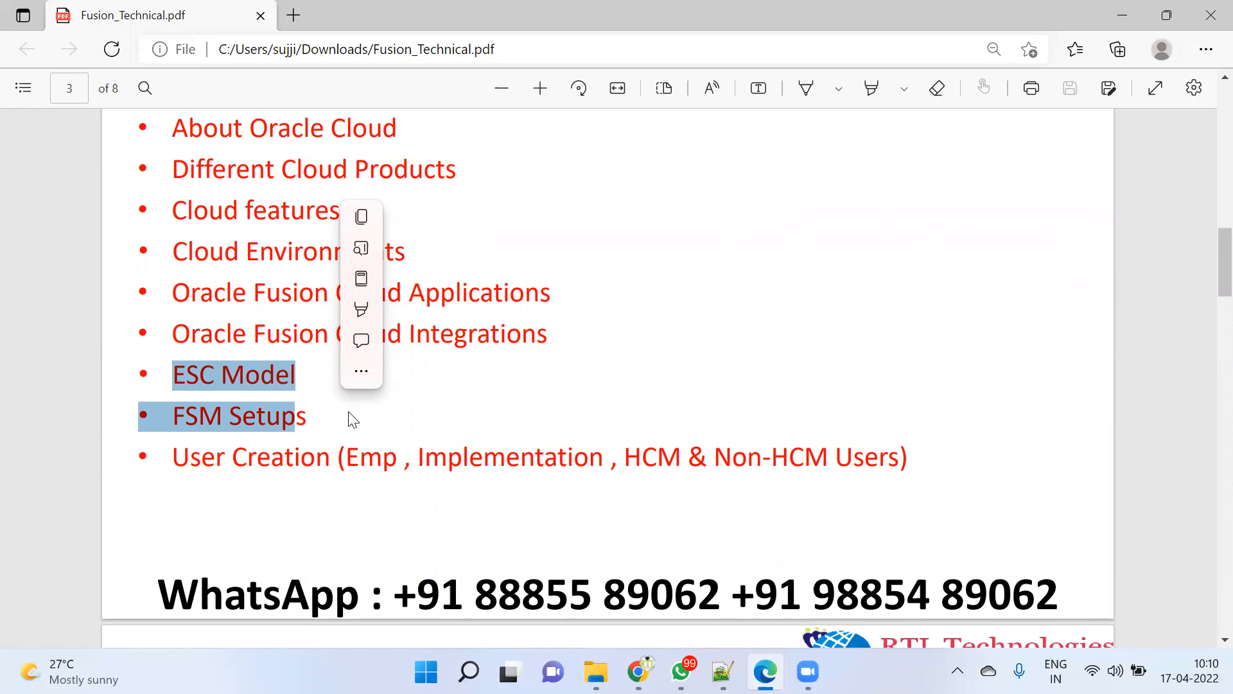
Step: Dismiss the selection toolbar and scroll on to page 4's Fusion Applications Flow section
{"action": "left_click", "coordinate": [429, 431]}
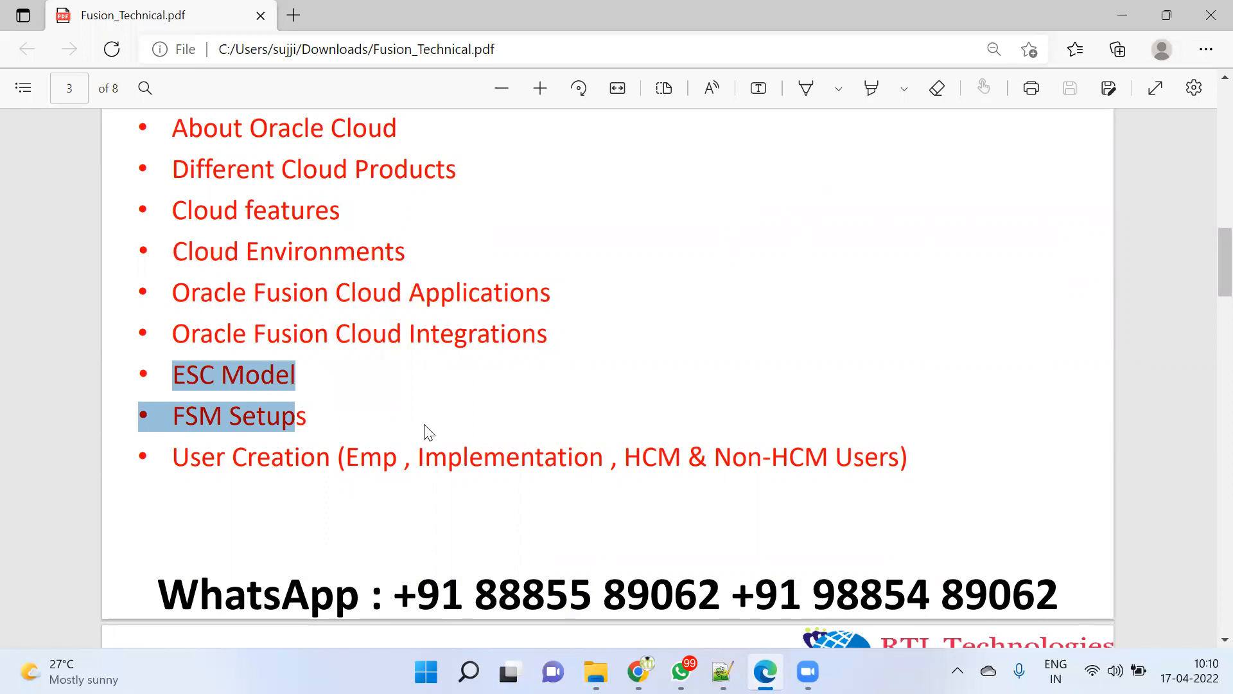
{"action": "scroll", "scroll_direction": "down", "scroll_amount": 3}
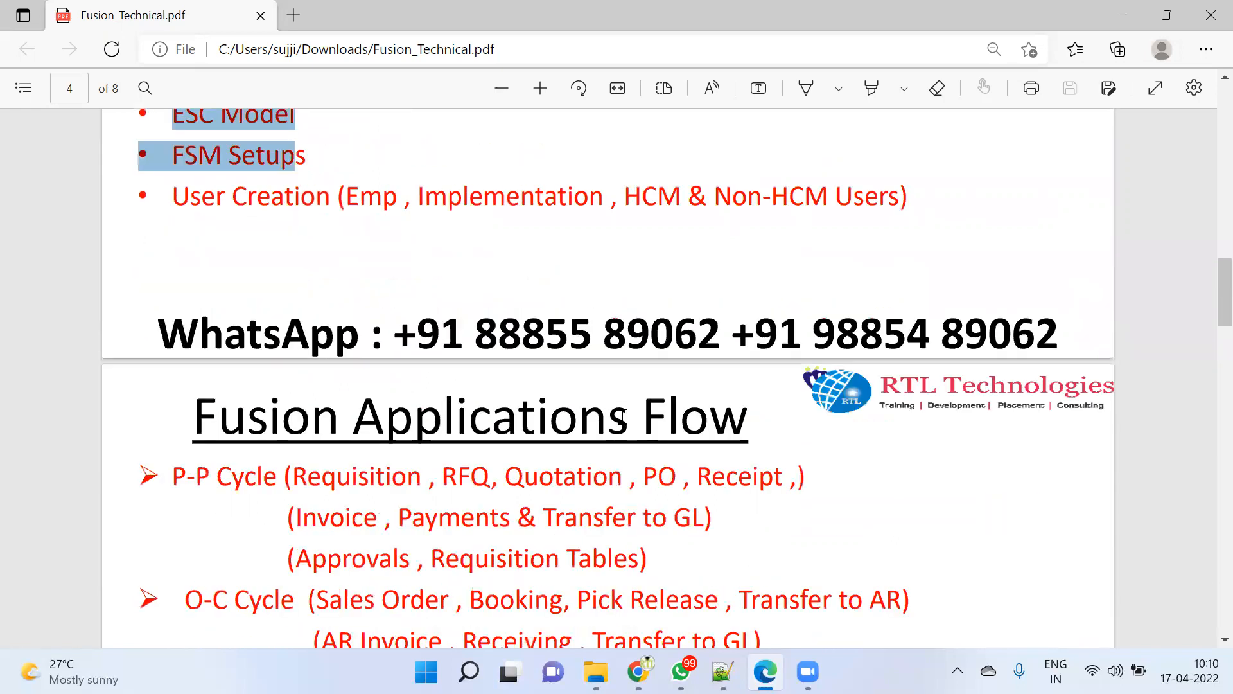
Step: Scroll through the Fusion Applications Flow topic list on page 4
{"action": "scroll", "scroll_direction": "up", "scroll_amount": 3}
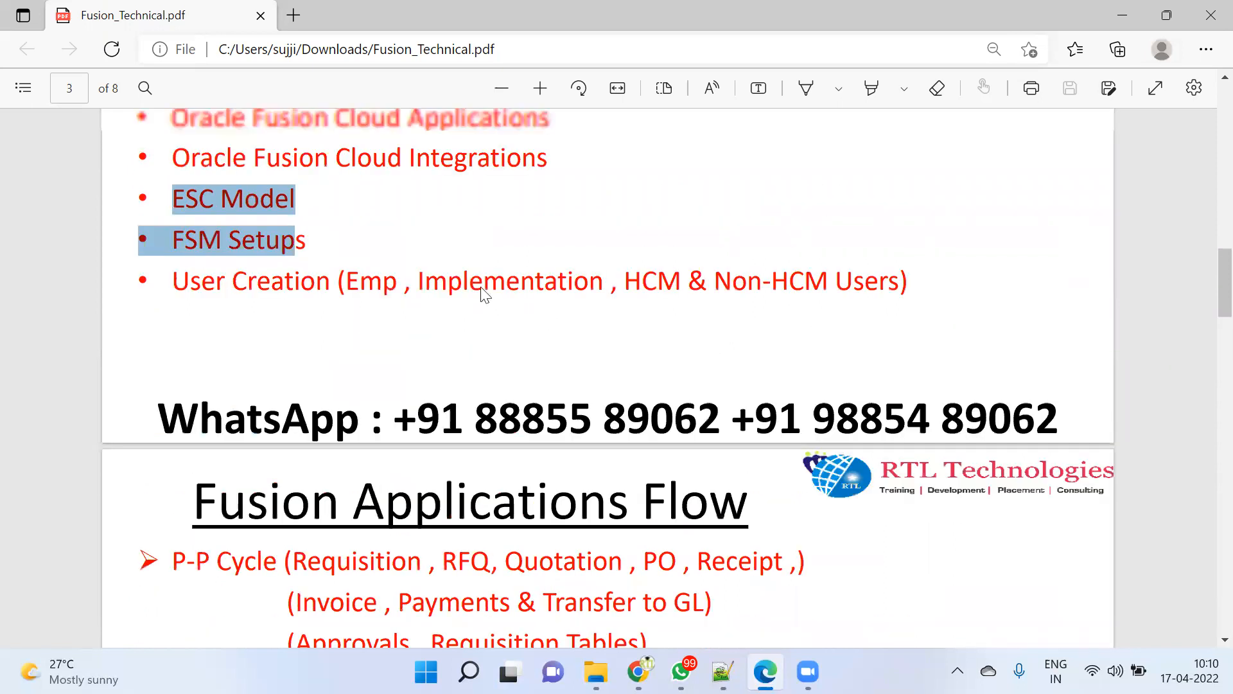
{"action": "scroll", "scroll_direction": "up", "scroll_amount": 3}
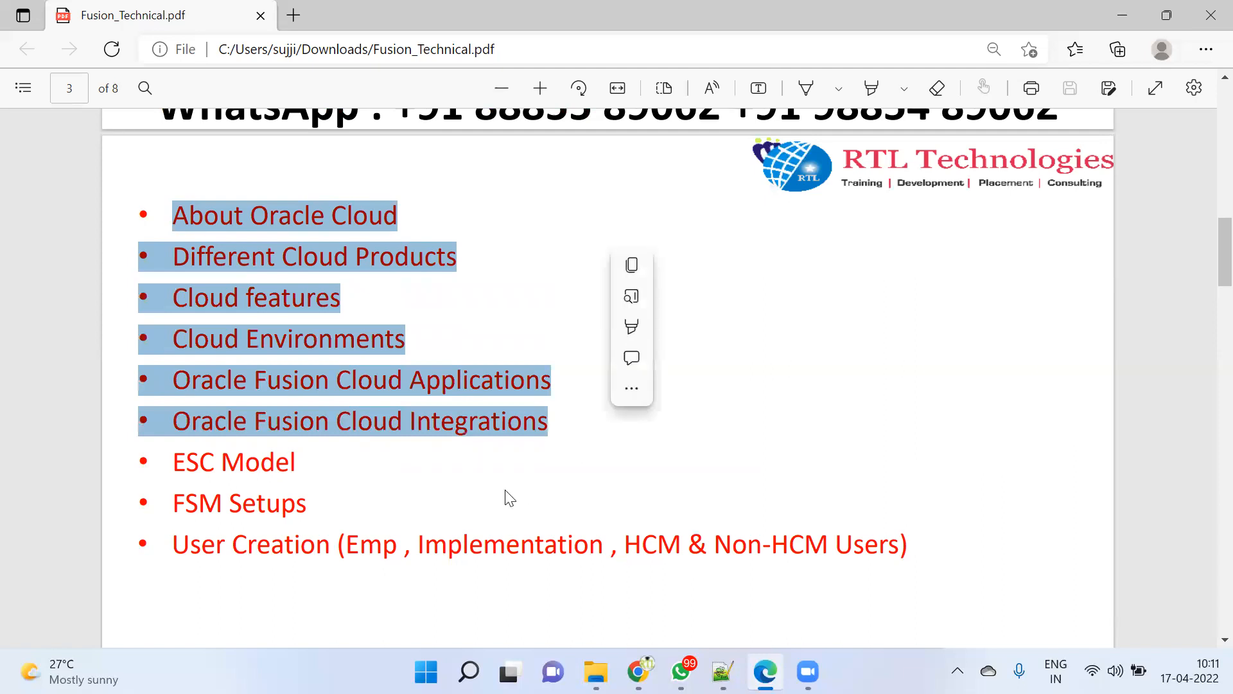
{"action": "scroll", "scroll_direction": "down", "scroll_amount": 3}
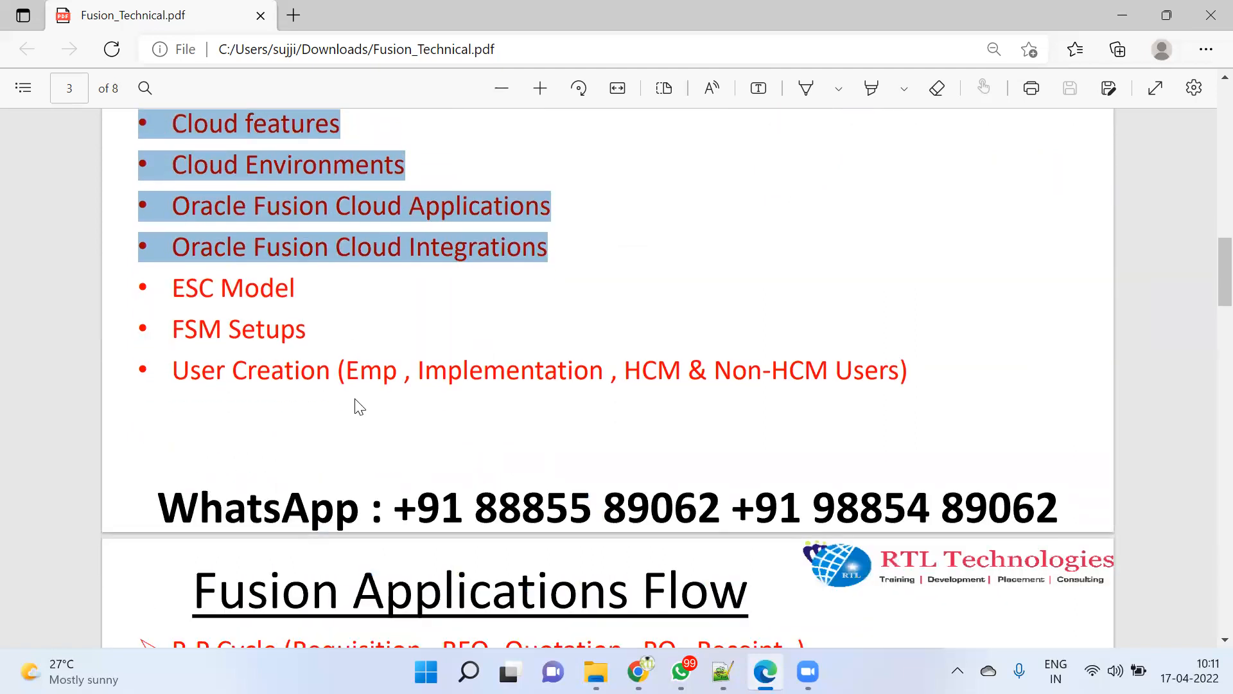
{"action": "scroll", "scroll_direction": "down", "scroll_amount": 3}
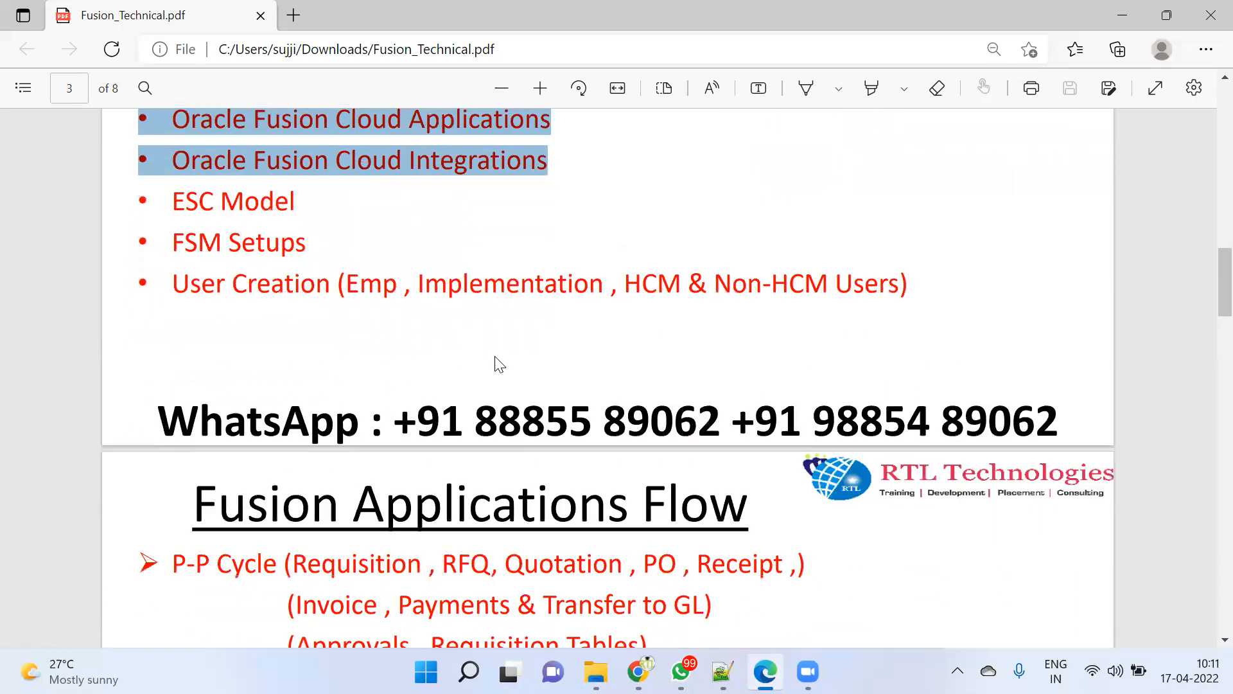
{"action": "scroll", "scroll_direction": "down", "scroll_amount": 3}
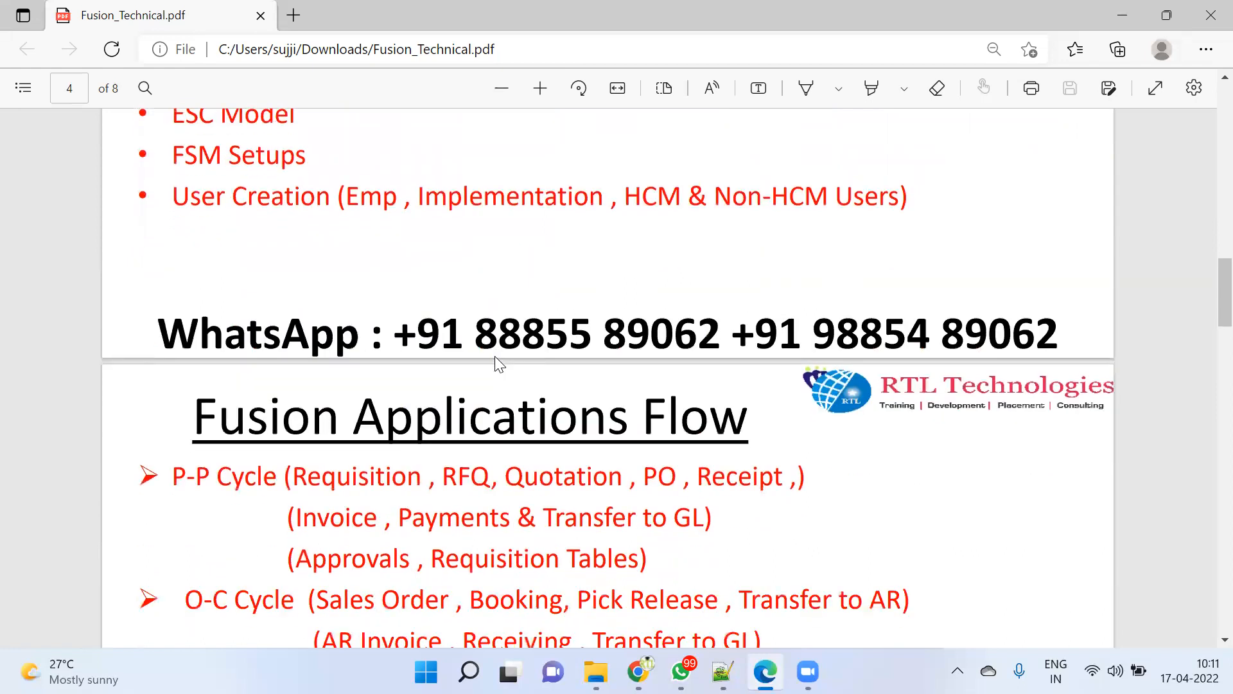
{"action": "scroll", "scroll_direction": "down", "scroll_amount": 3}
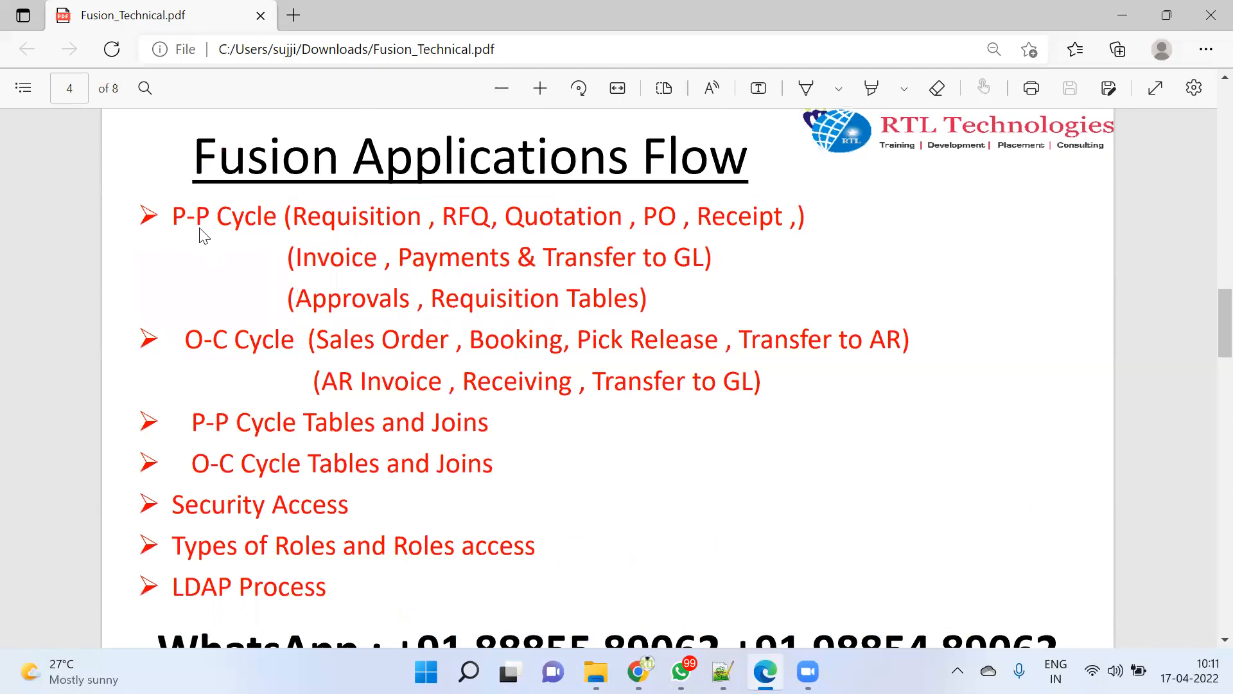
Step: Emphasise the P-P Cycle Tables and Joins topic, clear the selection and reach the end of page 4
{"action": "double_click", "coordinate": [224, 216]}
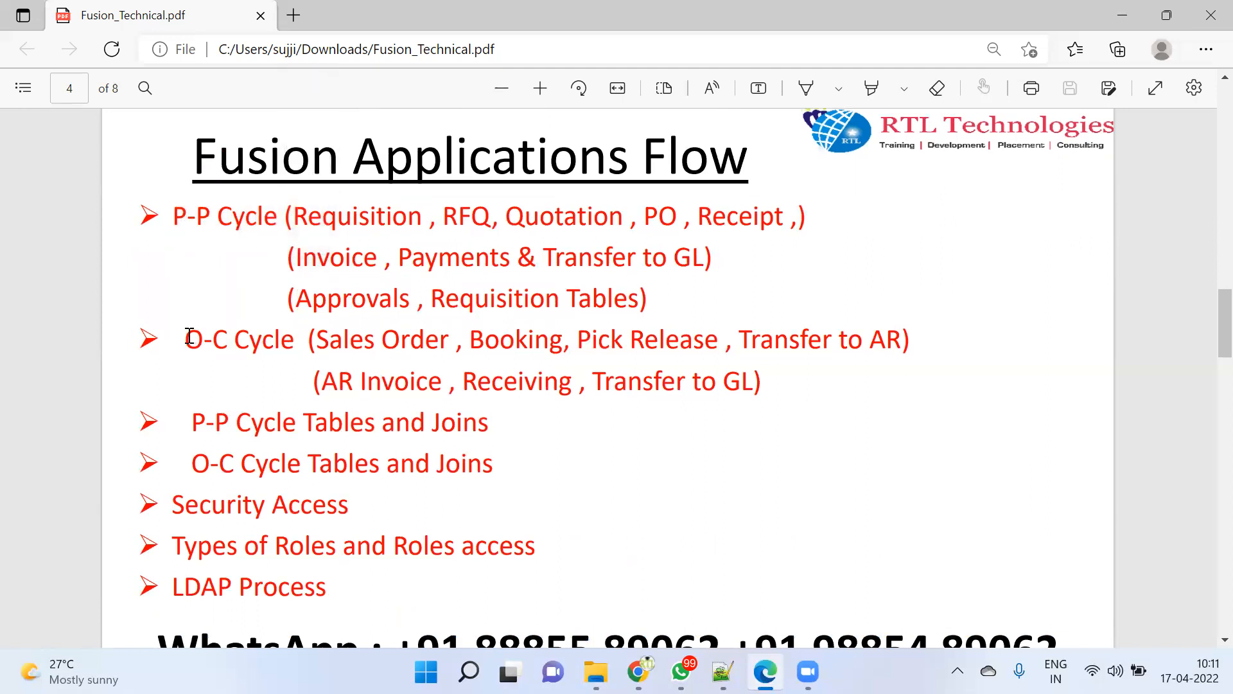
{"action": "double_click", "coordinate": [238, 339]}
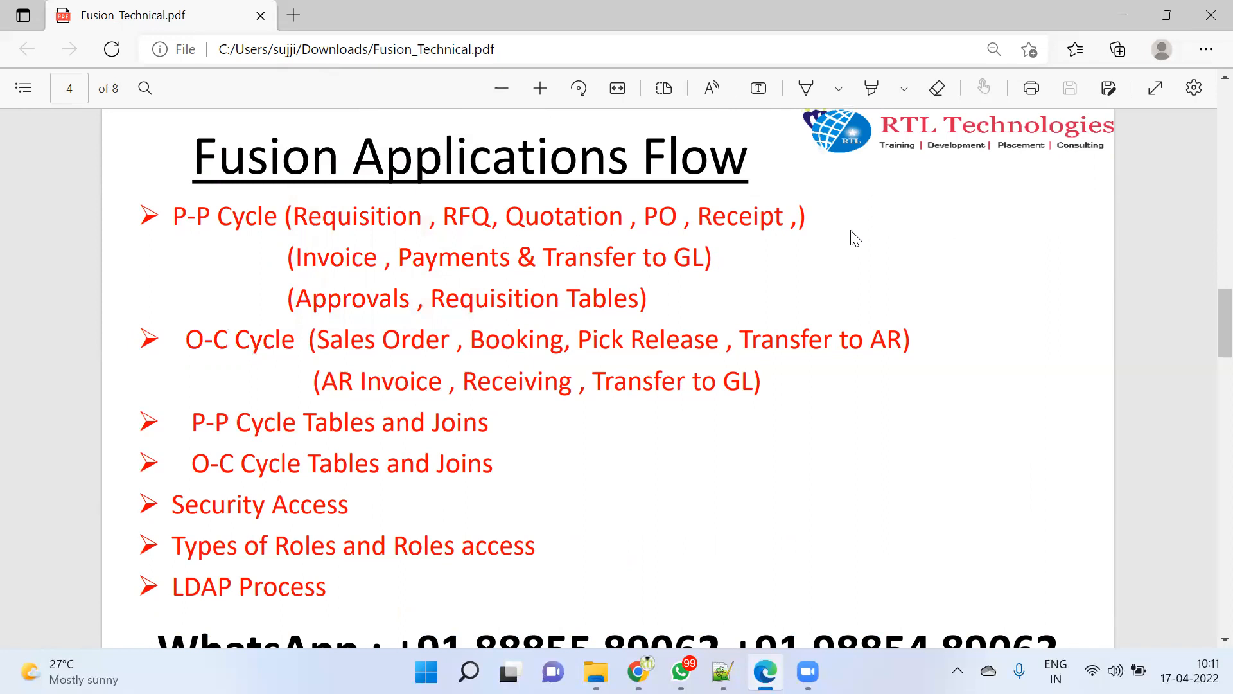
{"action": "mouse_move", "coordinate": [293, 370]}
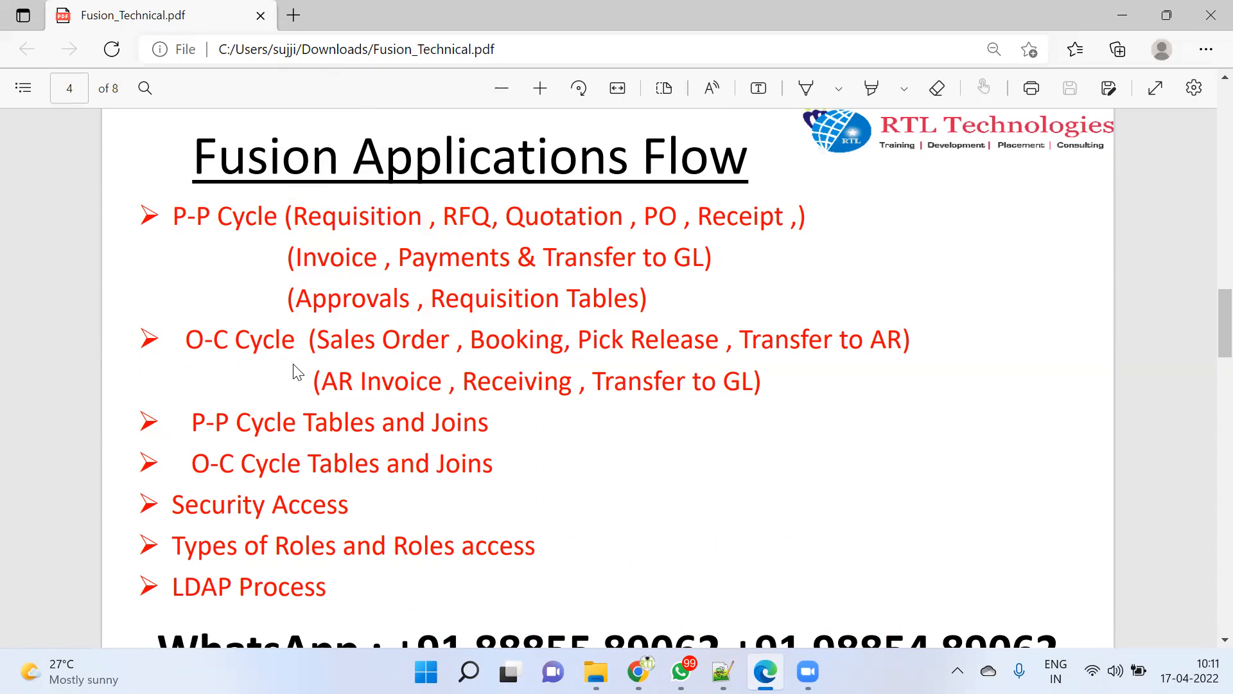
{"action": "double_click", "coordinate": [228, 216]}
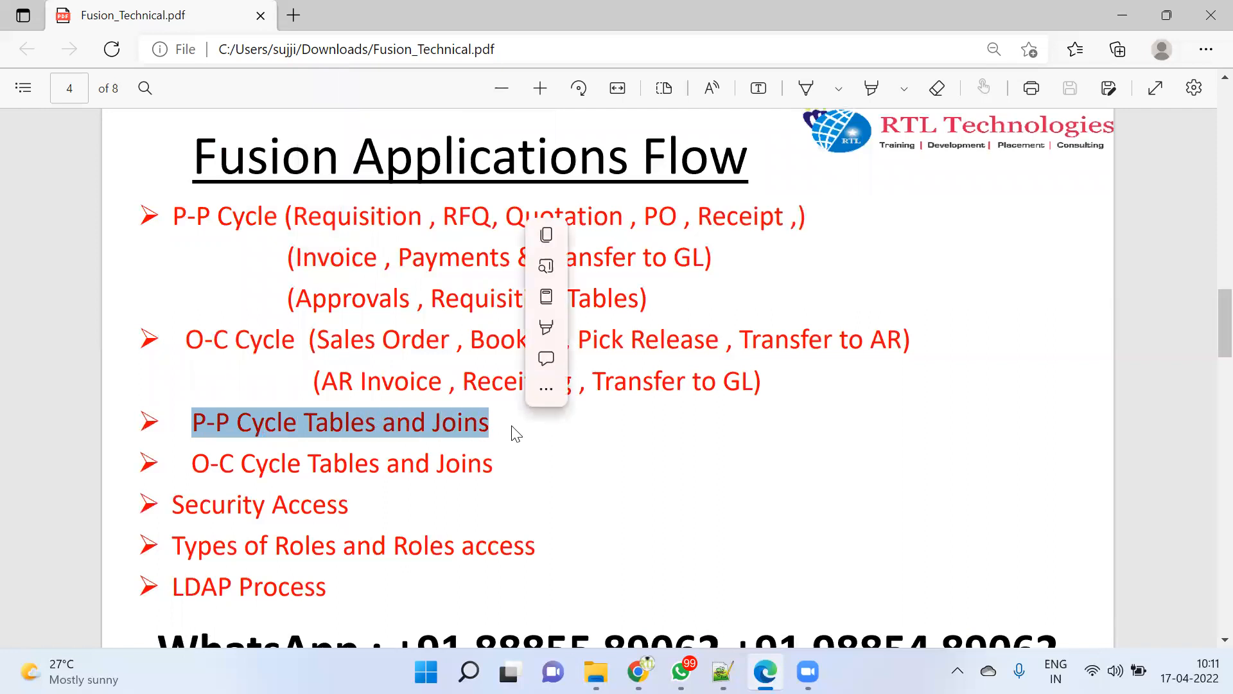
{"action": "mouse_move", "coordinate": [581, 447]}
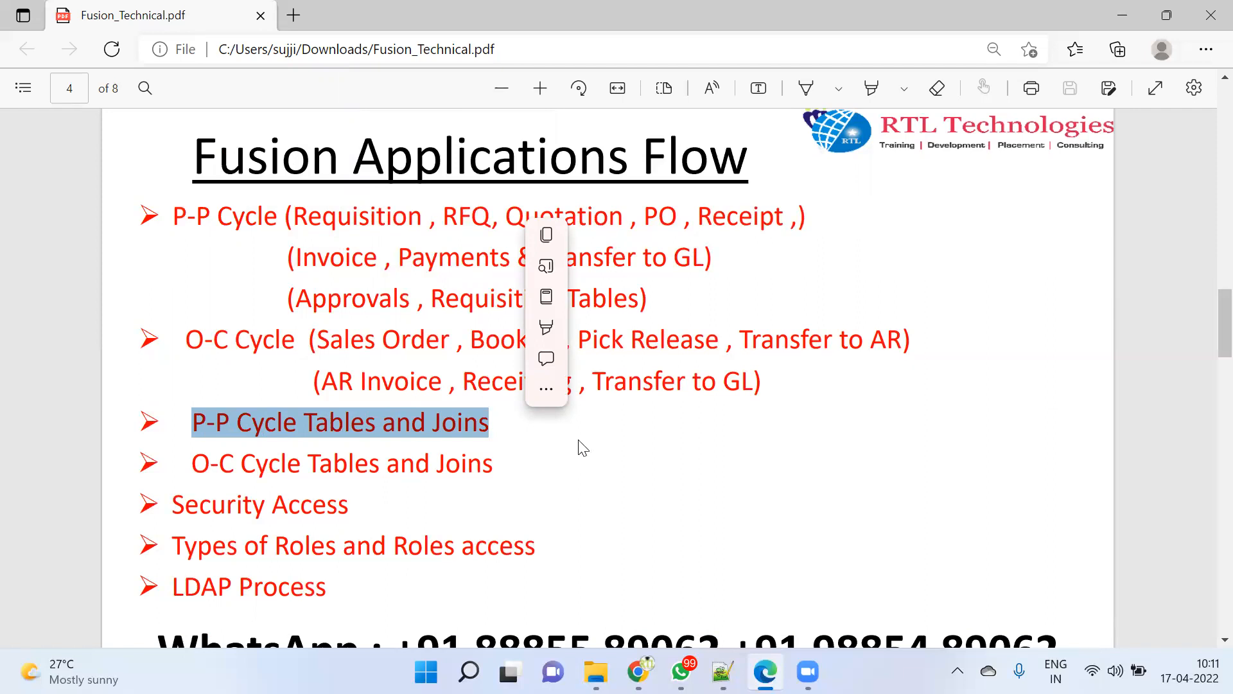
{"action": "left_click", "coordinate": [592, 441]}
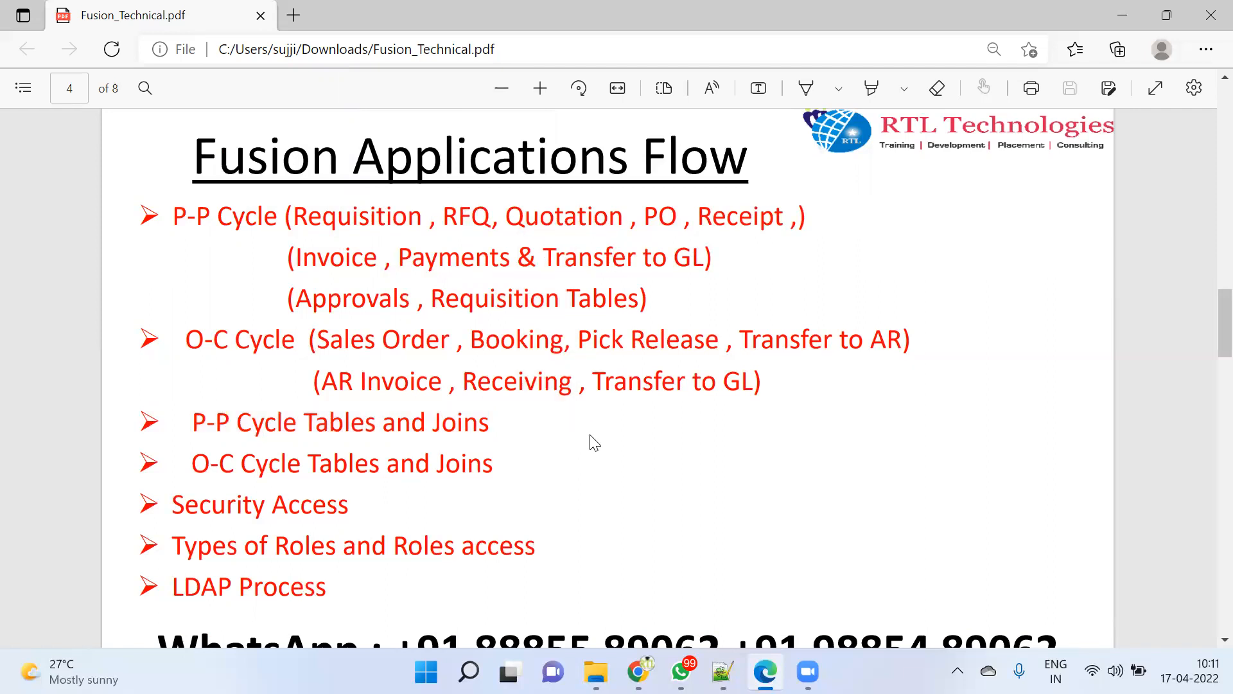
{"action": "scroll", "scroll_direction": "down", "scroll_amount": 3}
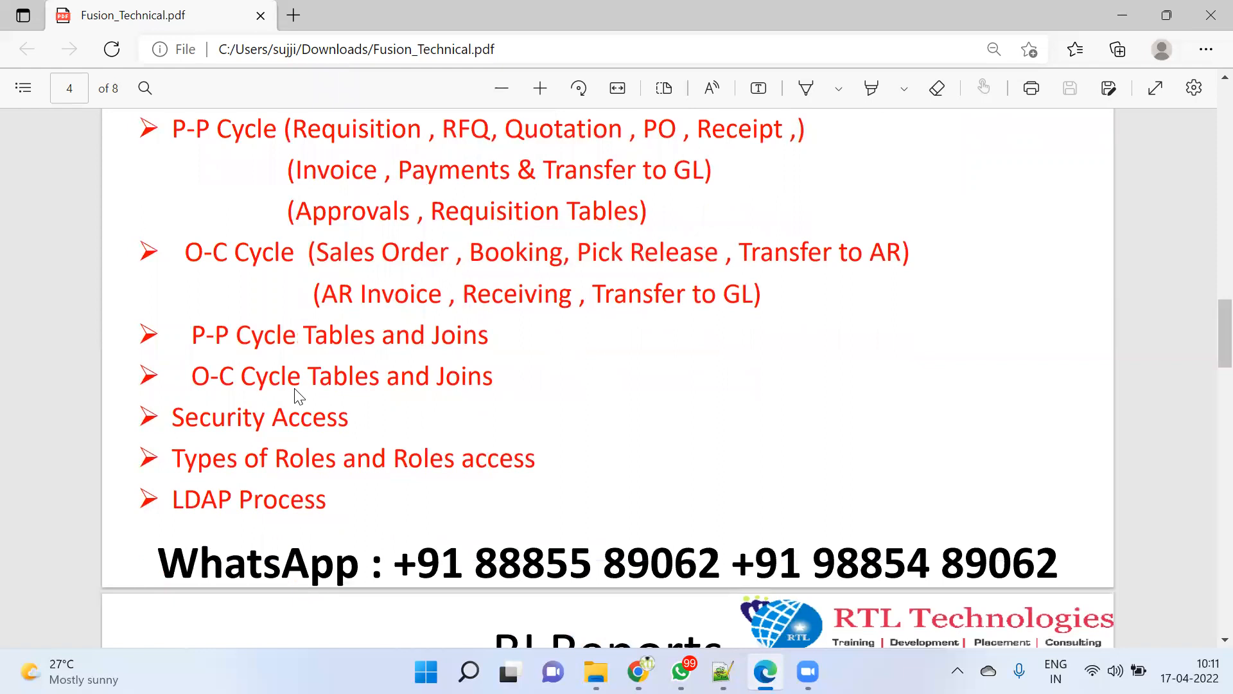
{"action": "mouse_move", "coordinate": [412, 408]}
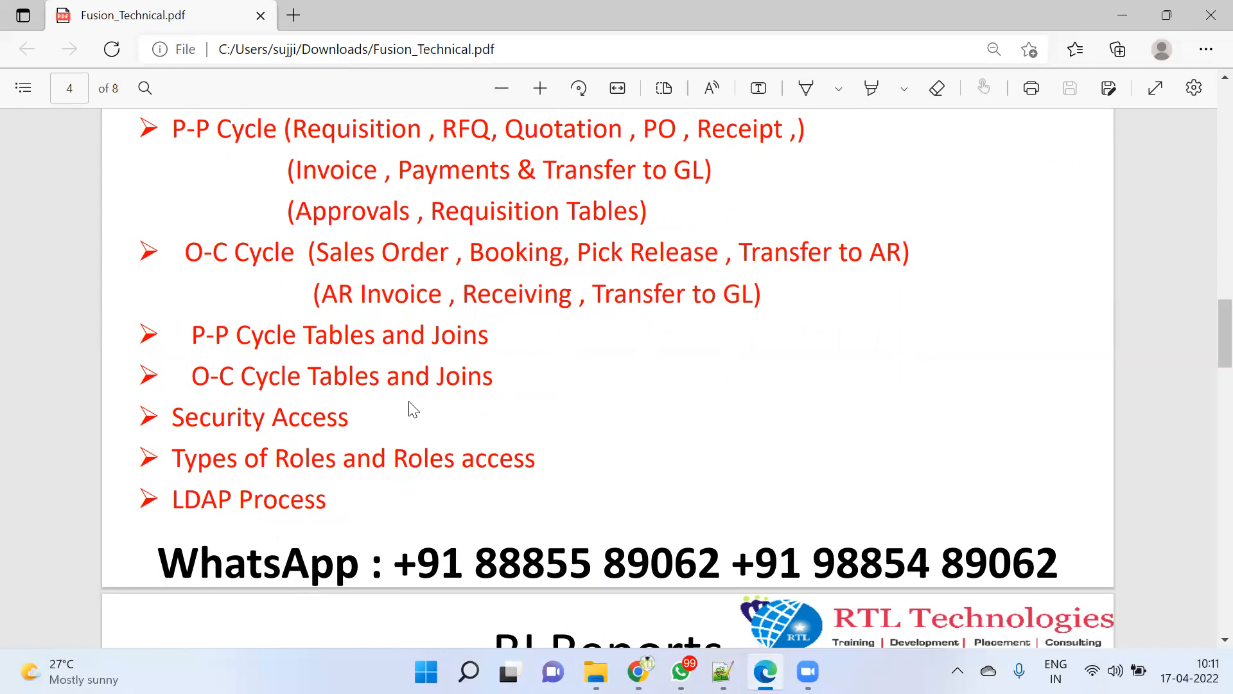
Step: Scroll down through page 5's BI Reports topic list
{"action": "scroll", "scroll_direction": "down", "scroll_amount": 3}
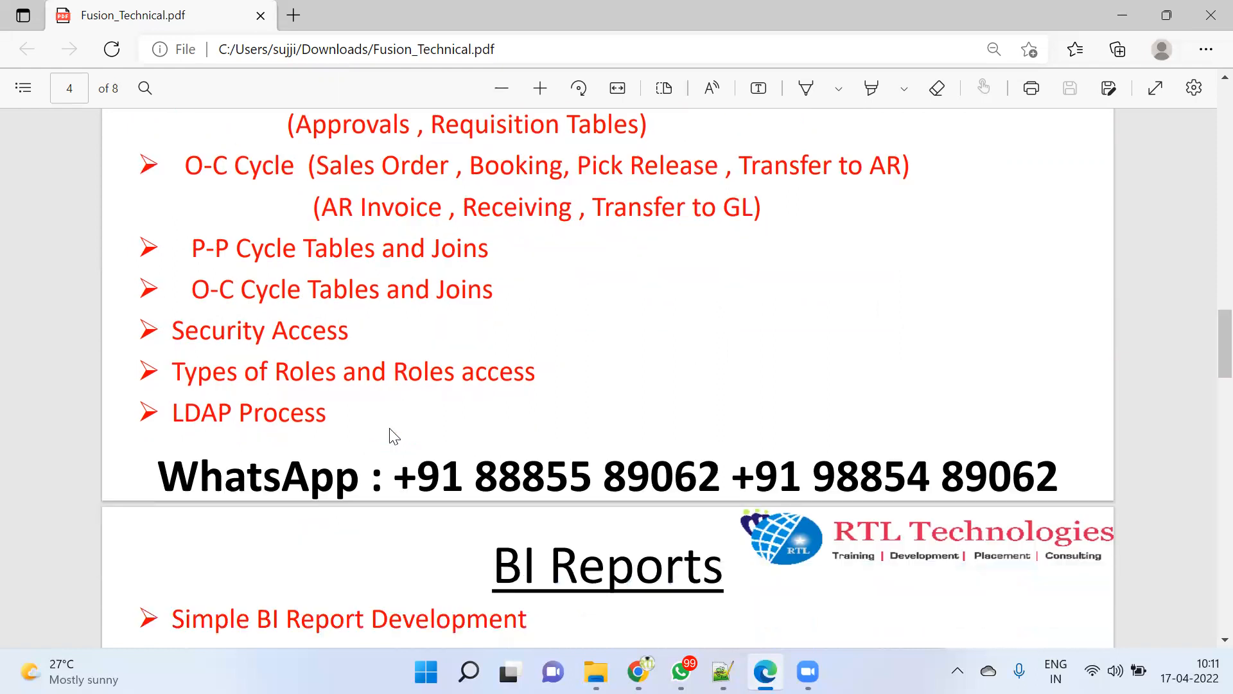
{"action": "mouse_move", "coordinate": [303, 374]}
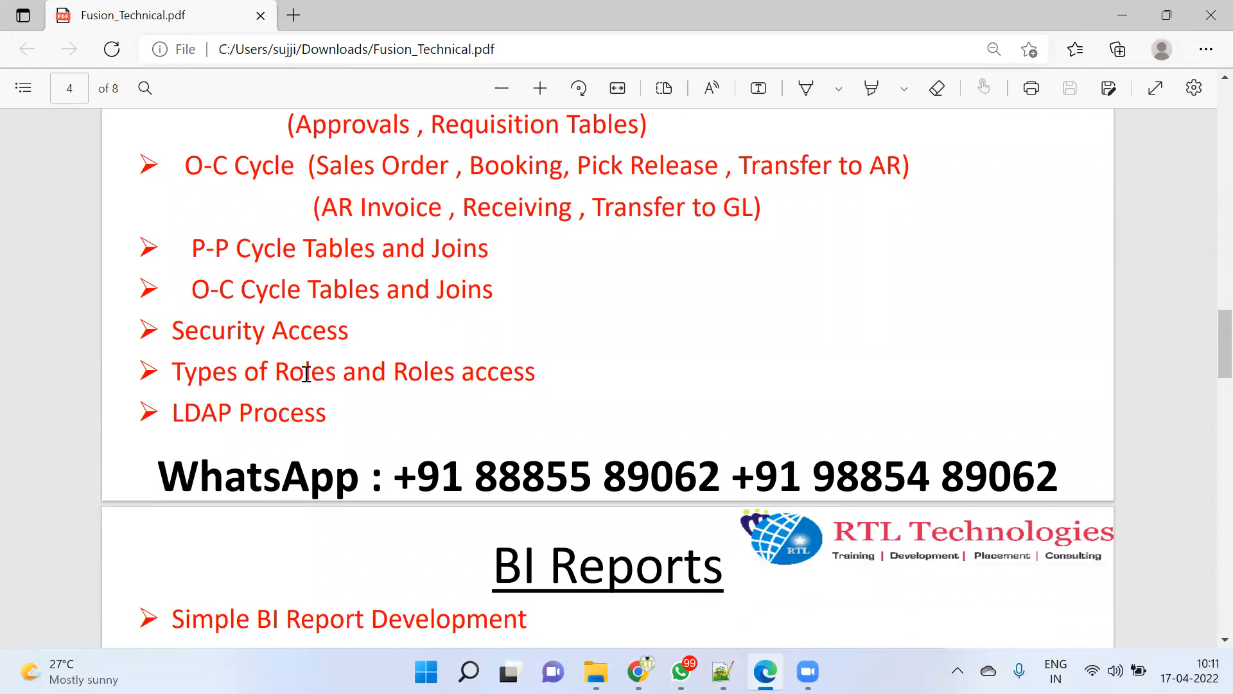
{"action": "mouse_move", "coordinate": [279, 397]}
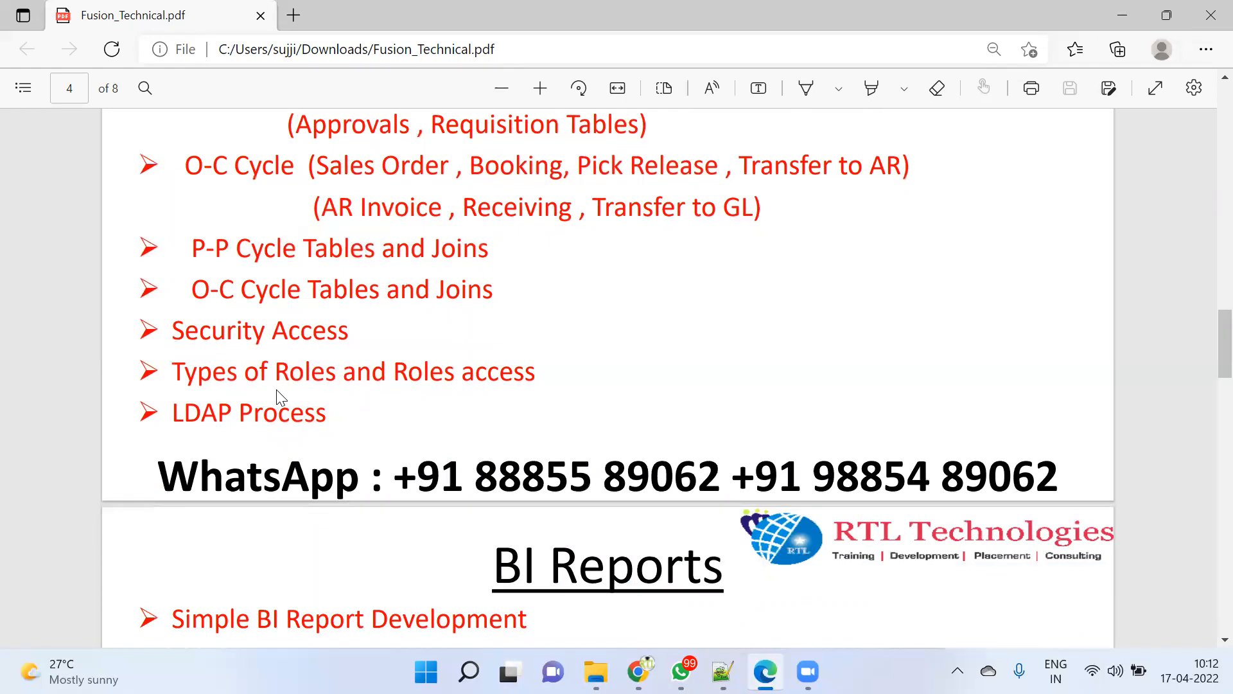
{"action": "scroll", "scroll_direction": "down", "scroll_amount": 3}
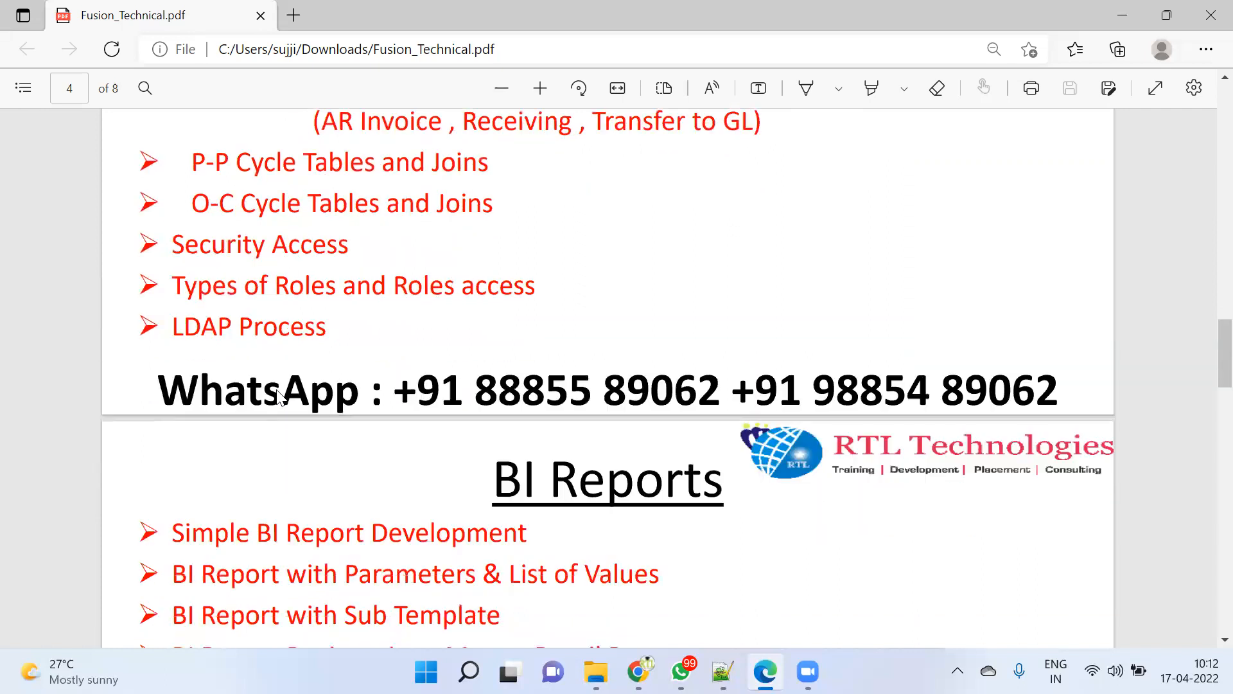
{"action": "scroll", "scroll_direction": "down", "scroll_amount": 3}
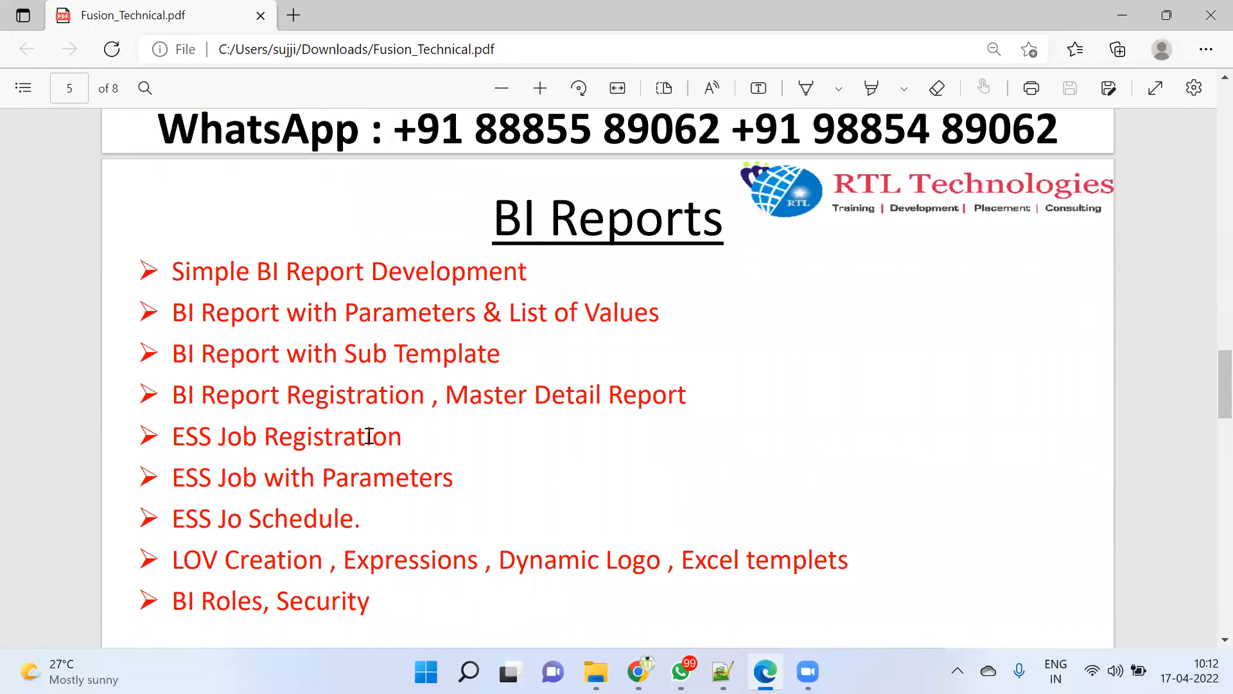
{"action": "mouse_move", "coordinate": [368, 401]}
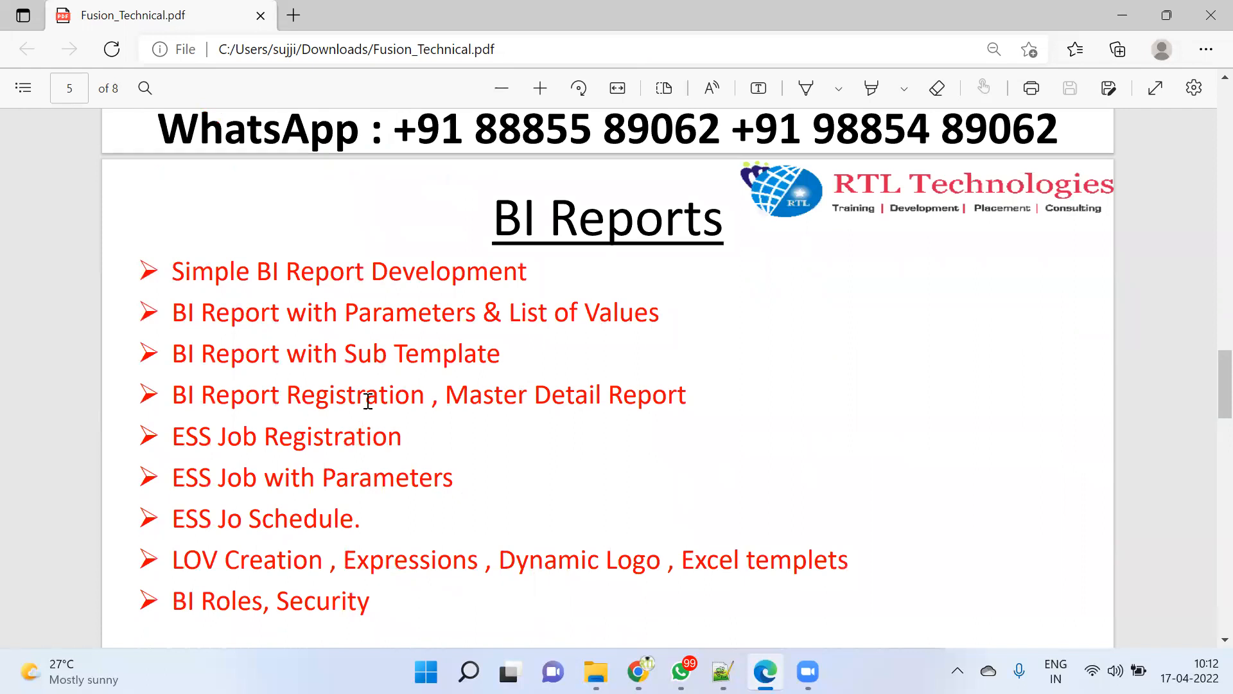
{"action": "scroll", "scroll_direction": "down", "scroll_amount": 3}
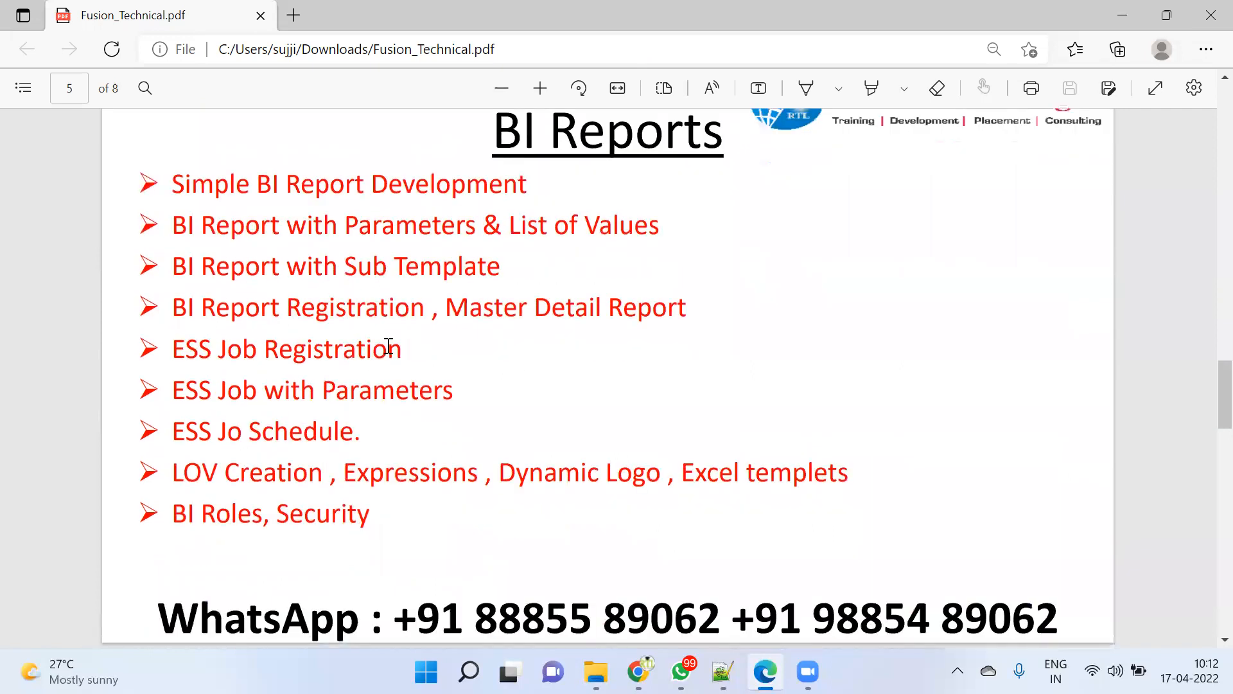
{"action": "mouse_move", "coordinate": [366, 275]}
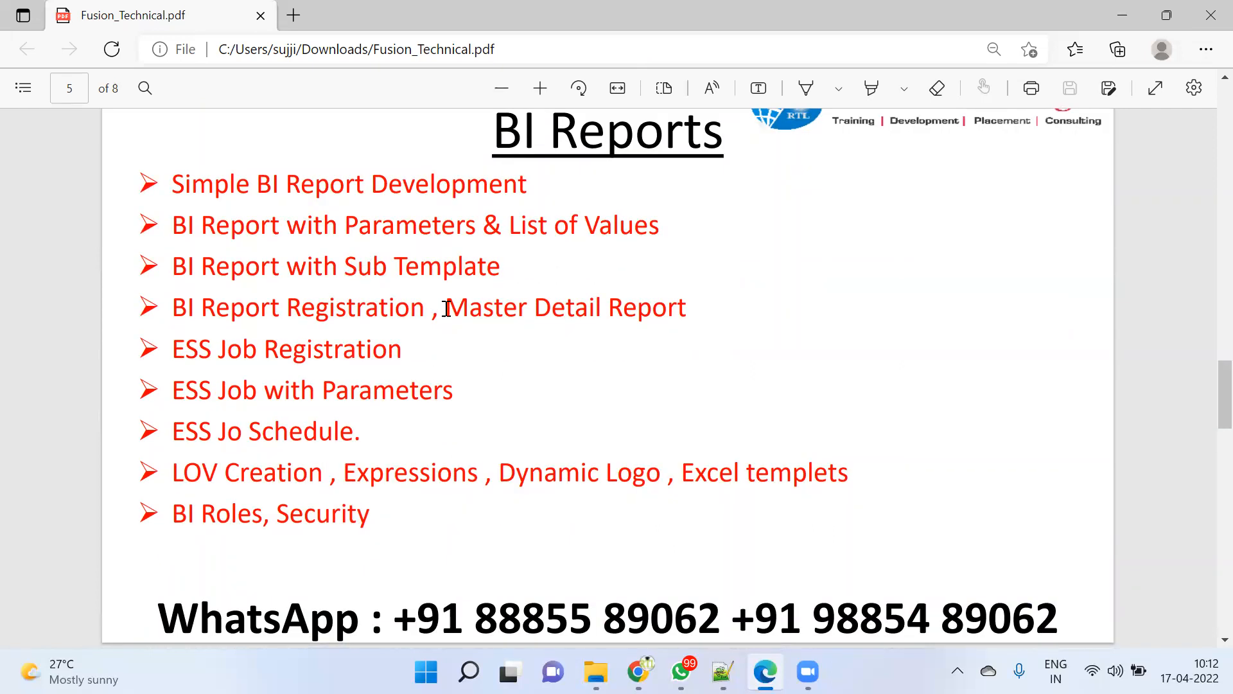
{"action": "mouse_move", "coordinate": [384, 356]}
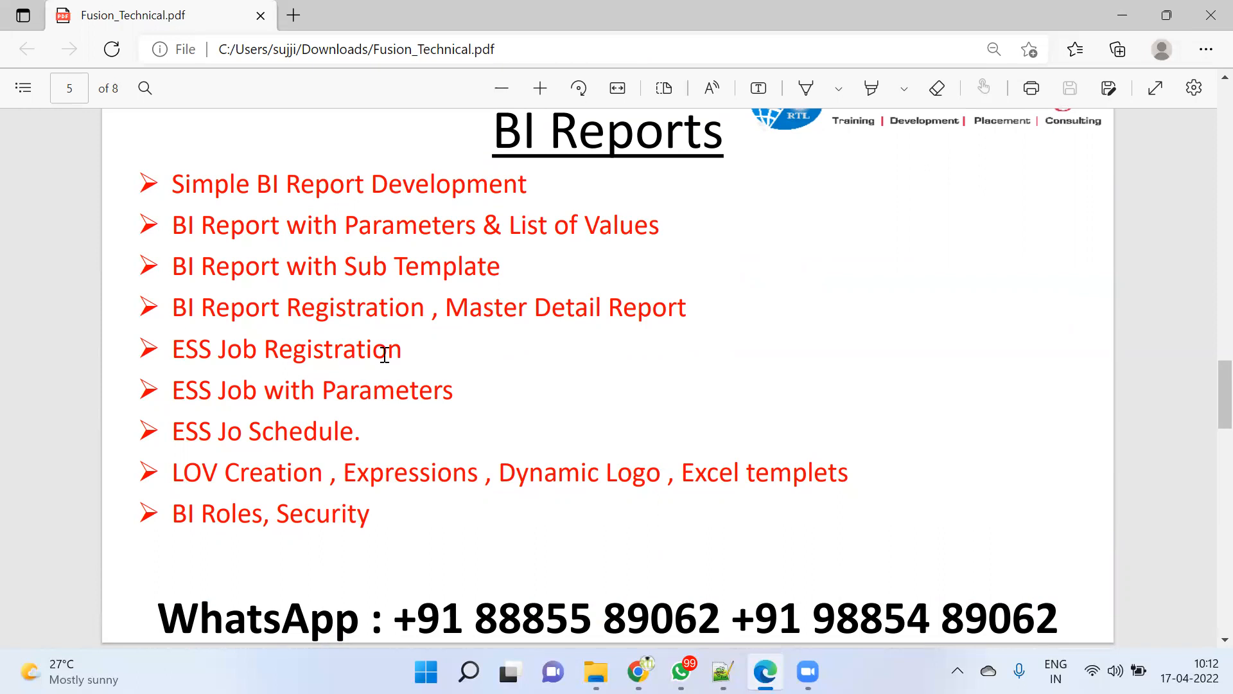
{"action": "scroll", "scroll_direction": "down", "scroll_amount": 3}
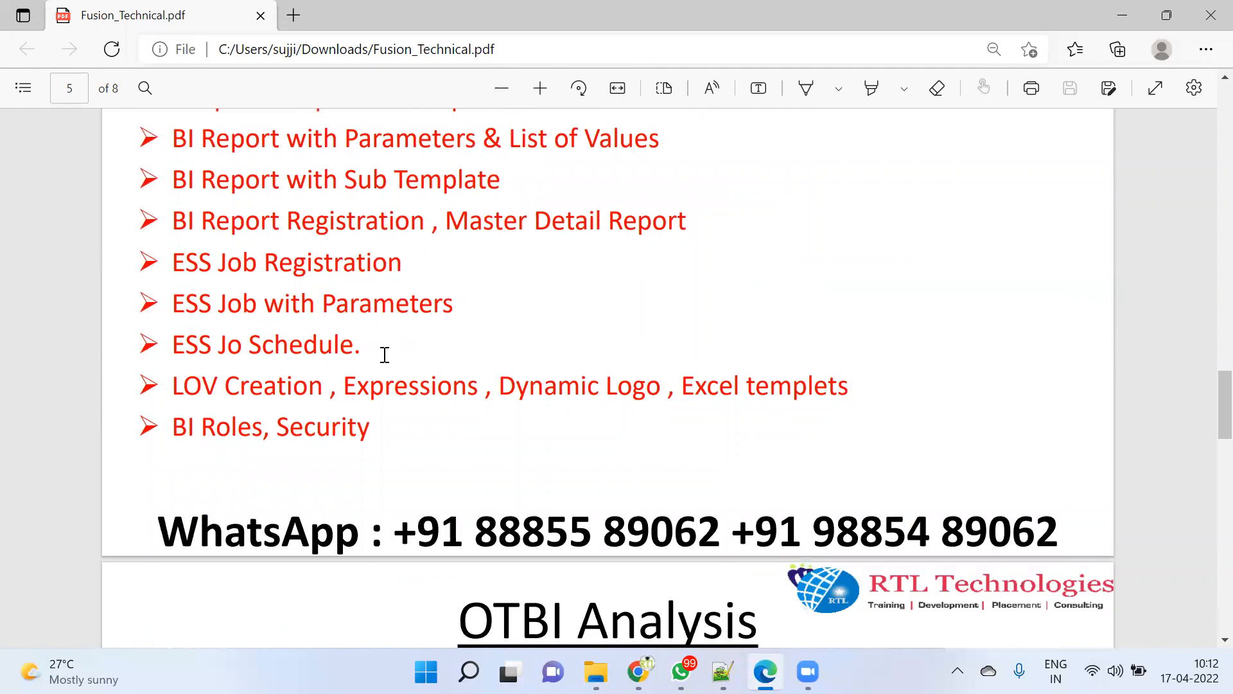
{"action": "mouse_move", "coordinate": [511, 359]}
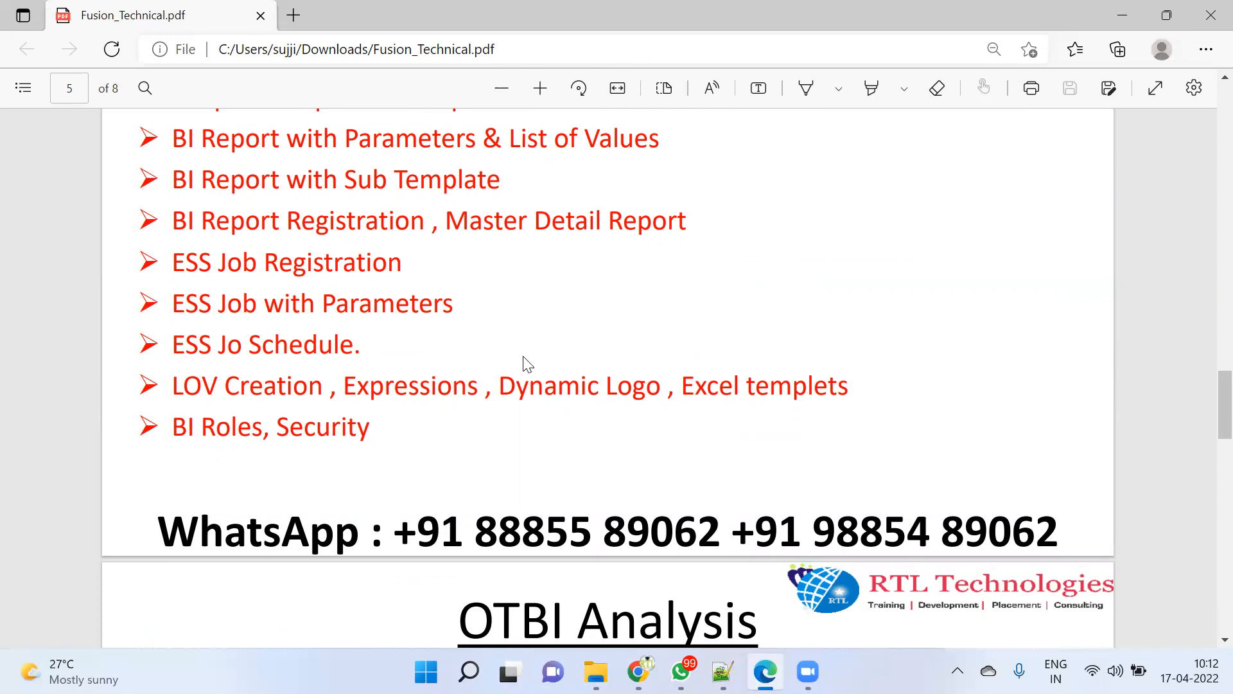
Step: Highlight Excel templets in the LOV Creation topic and continue toward the OTBI Analysis page
{"action": "scroll", "scroll_direction": "down", "scroll_amount": 3}
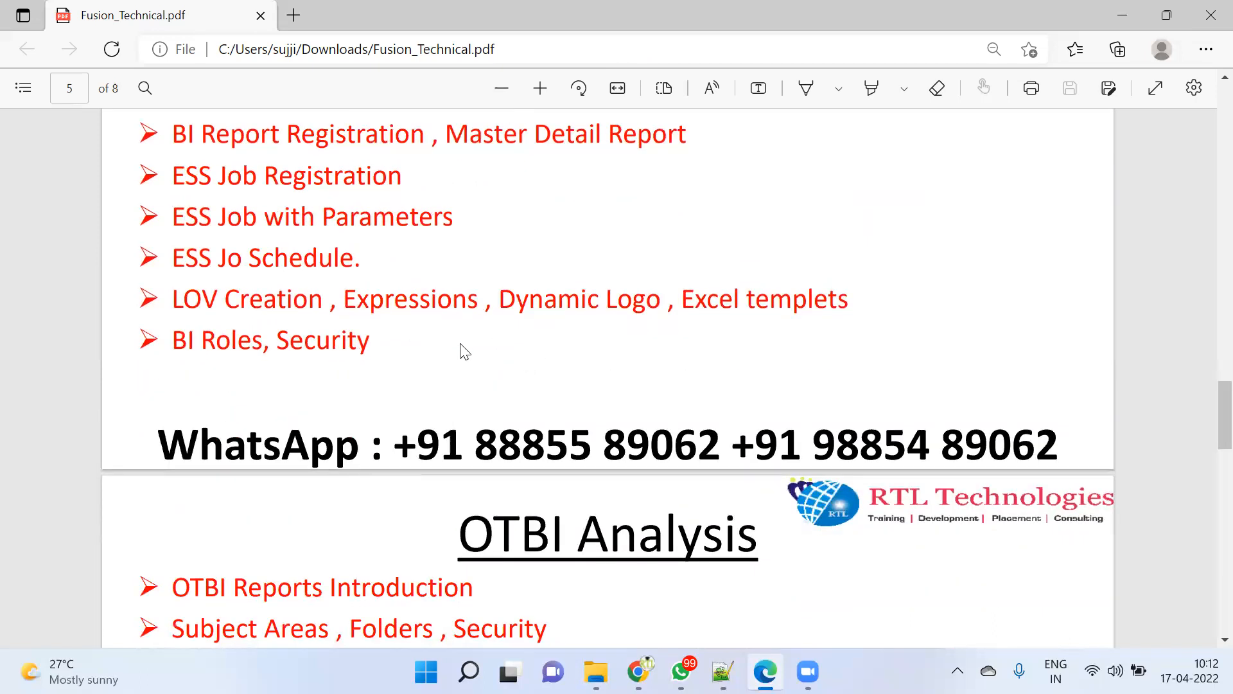
{"action": "mouse_move", "coordinate": [682, 306]}
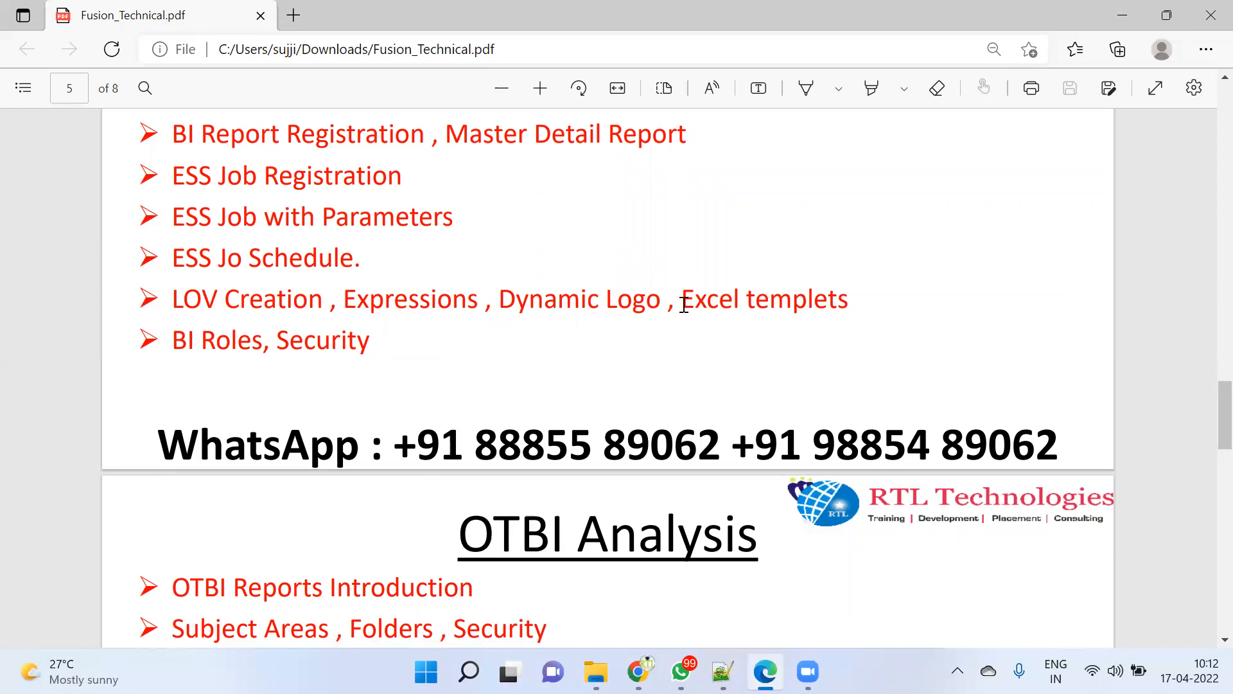
{"action": "double_click", "coordinate": [762, 299]}
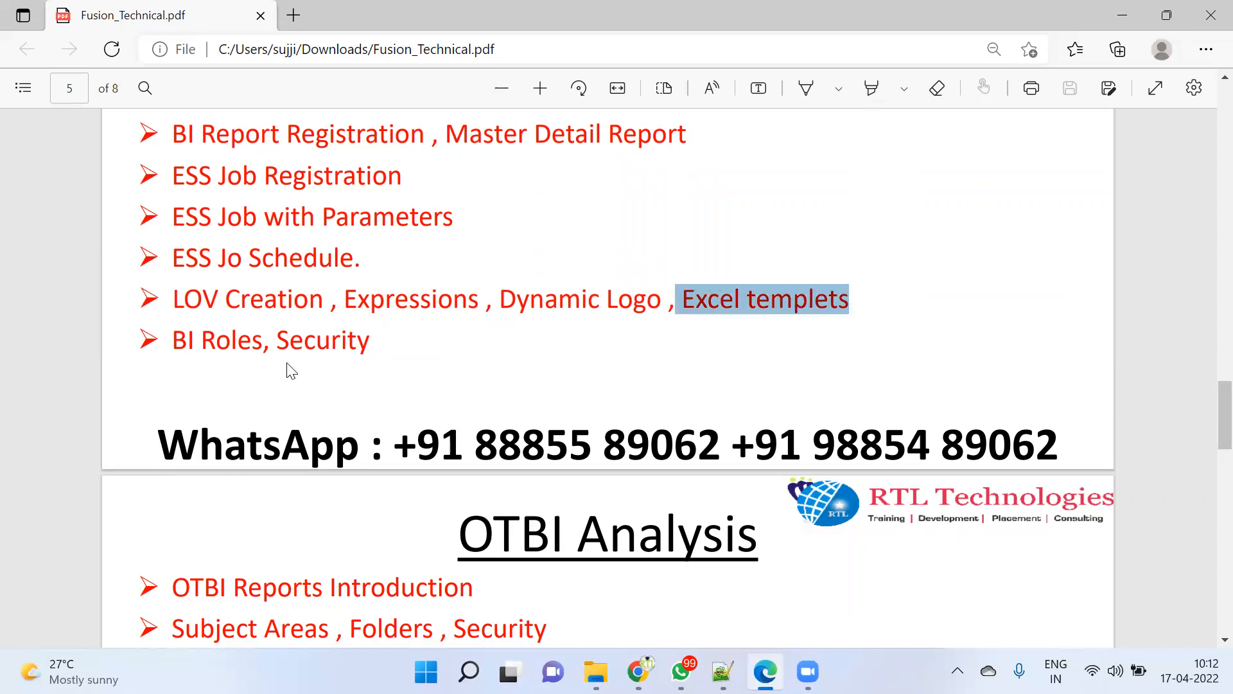
{"action": "scroll", "scroll_direction": "down", "scroll_amount": 3}
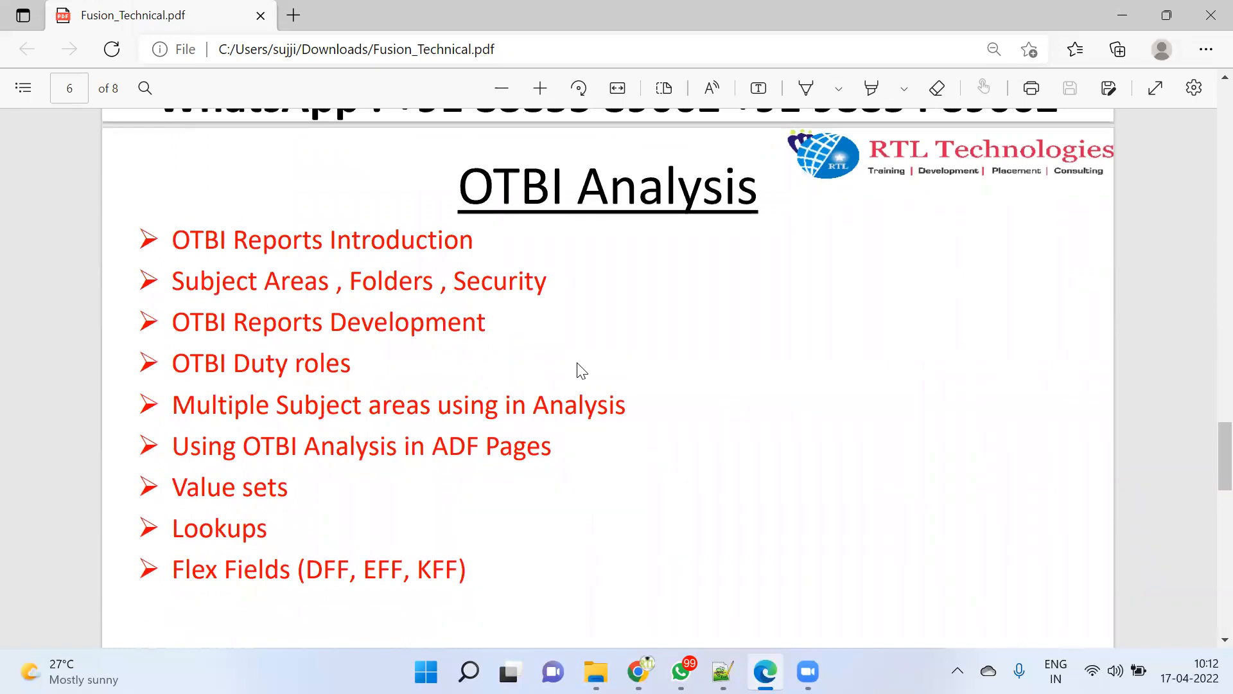
{"action": "mouse_move", "coordinate": [181, 259]}
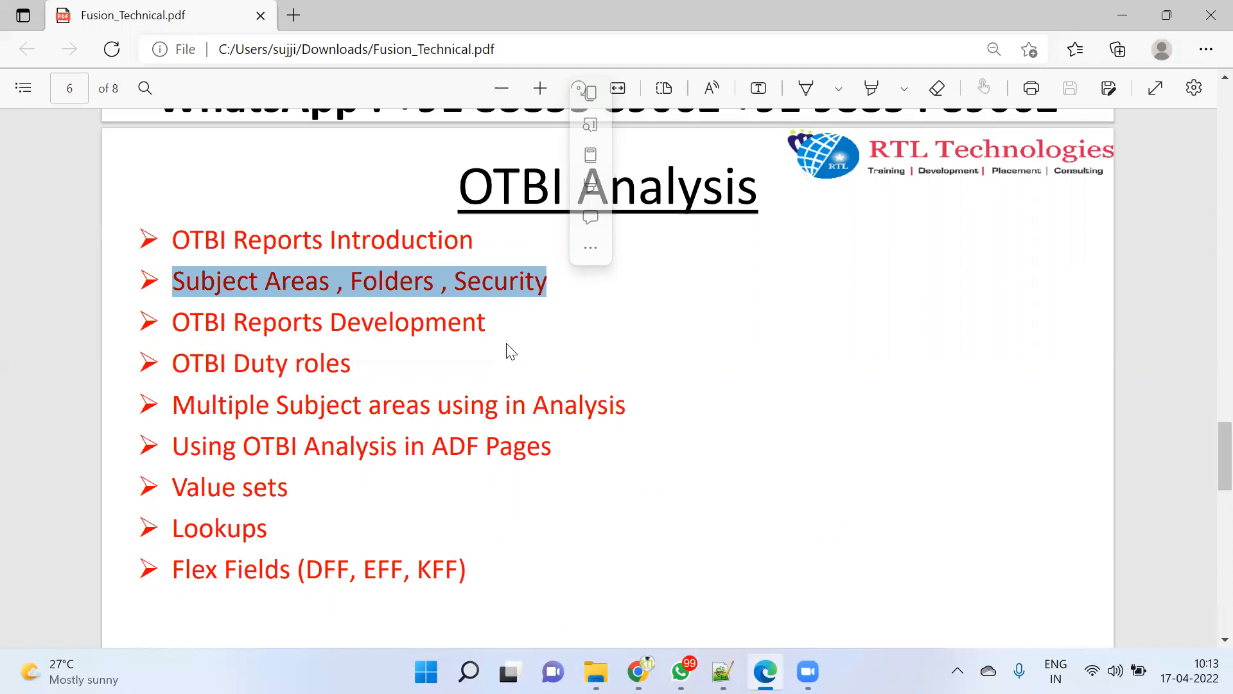
{"action": "mouse_move", "coordinate": [503, 366]}
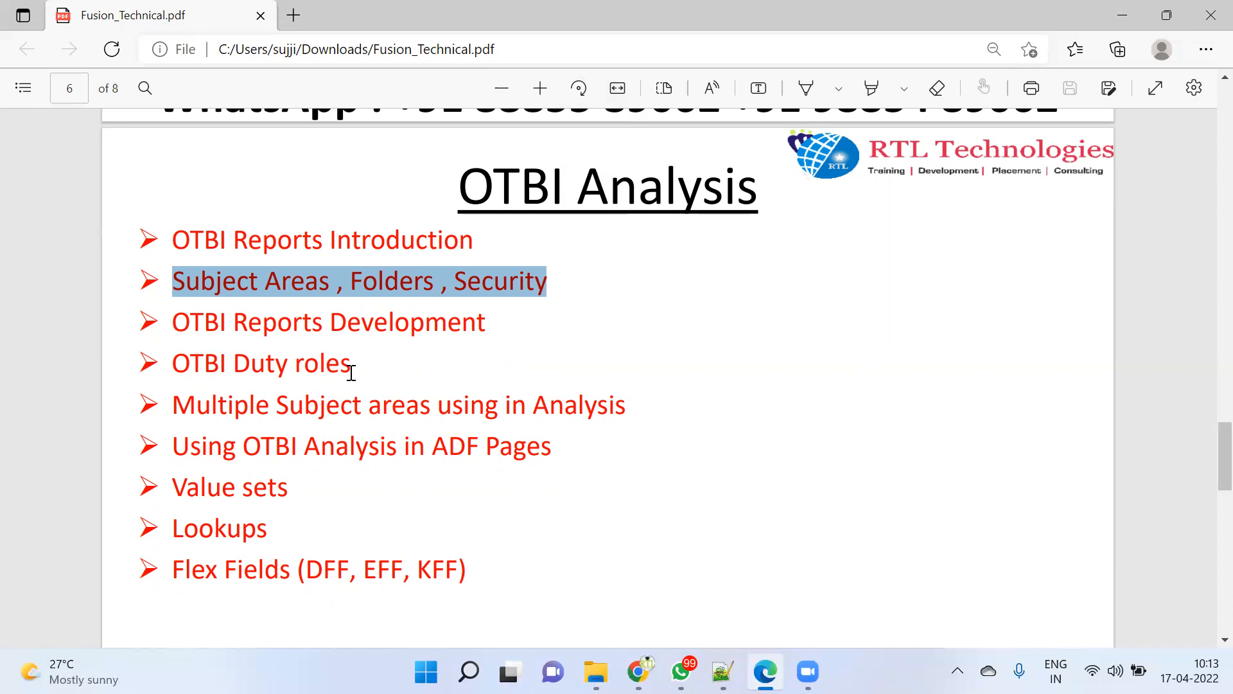
Step: Scroll past OTBI Analysis to page 7's Data Loading topic list
{"action": "scroll", "scroll_direction": "down", "scroll_amount": 3}
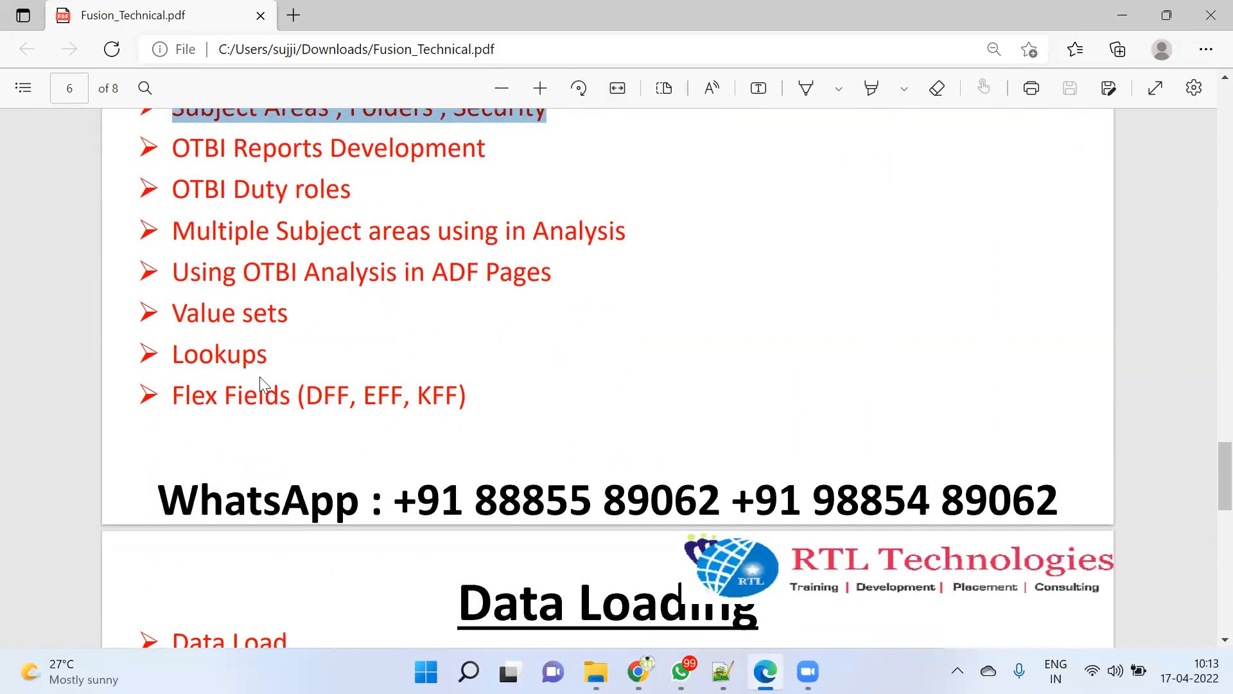
{"action": "scroll", "scroll_direction": "down", "scroll_amount": 3}
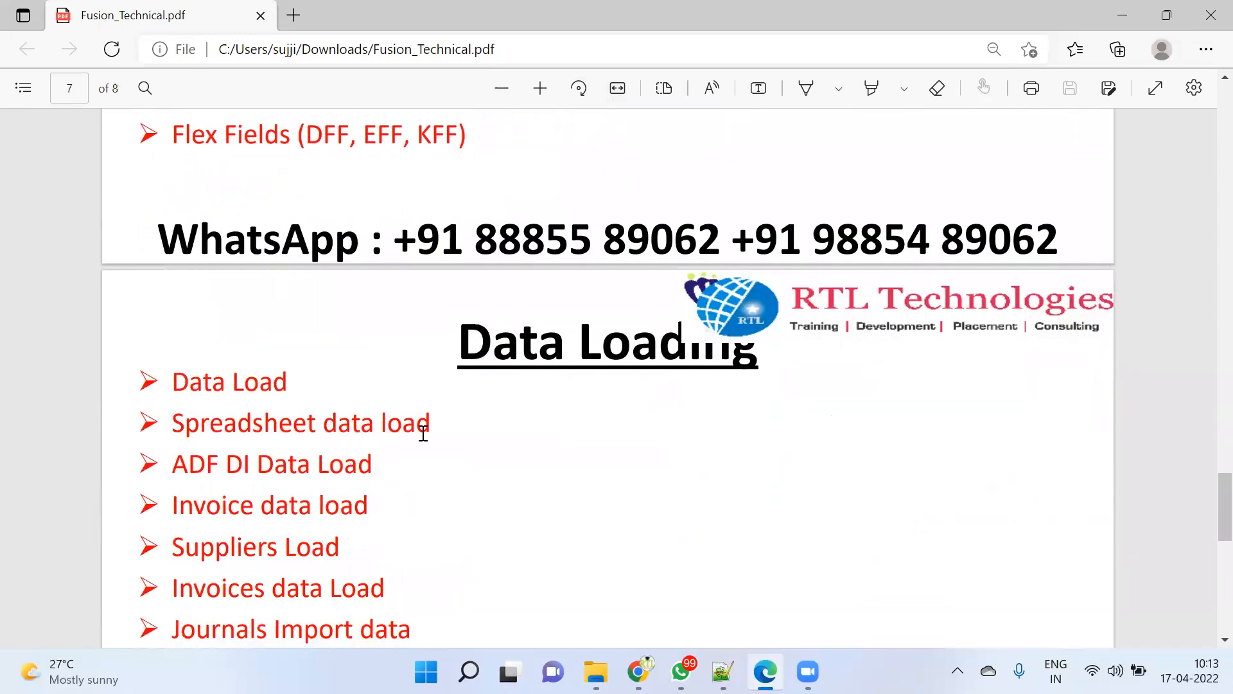
Step: Pick out the word Spreadsheet in the Data Loading list, deselect, and scroll to page 8's ADF Personalization topics
{"action": "scroll", "scroll_direction": "down", "scroll_amount": 3}
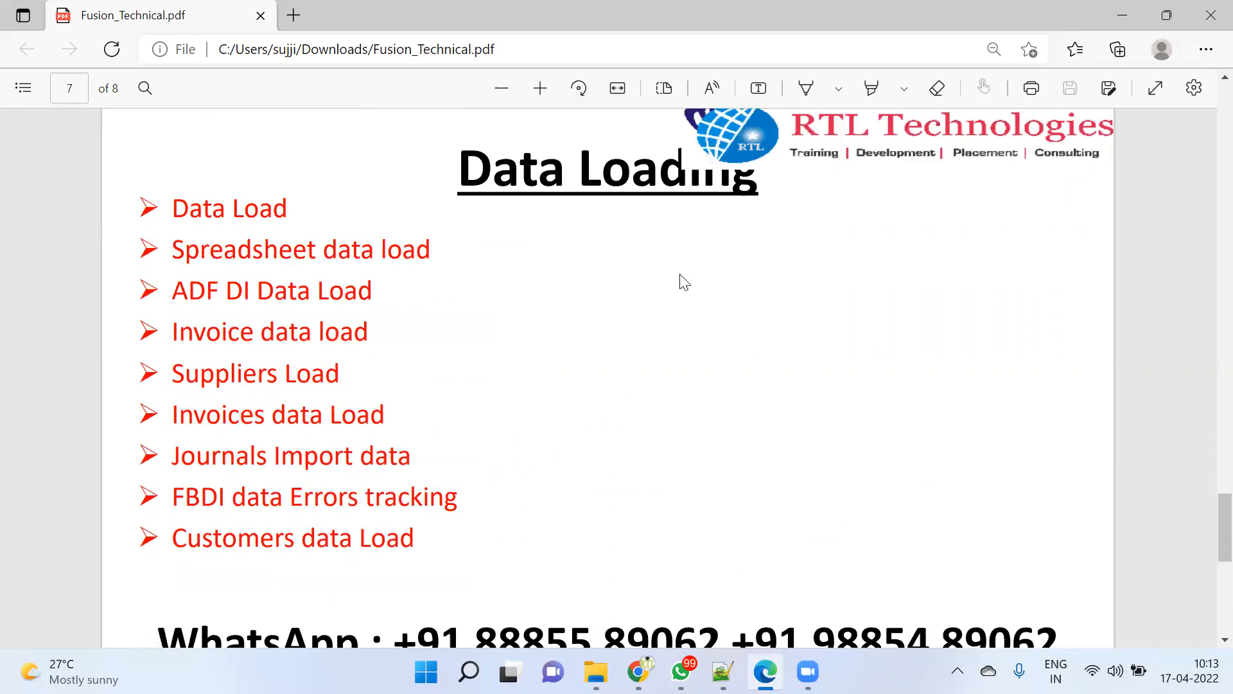
{"action": "mouse_move", "coordinate": [569, 244]}
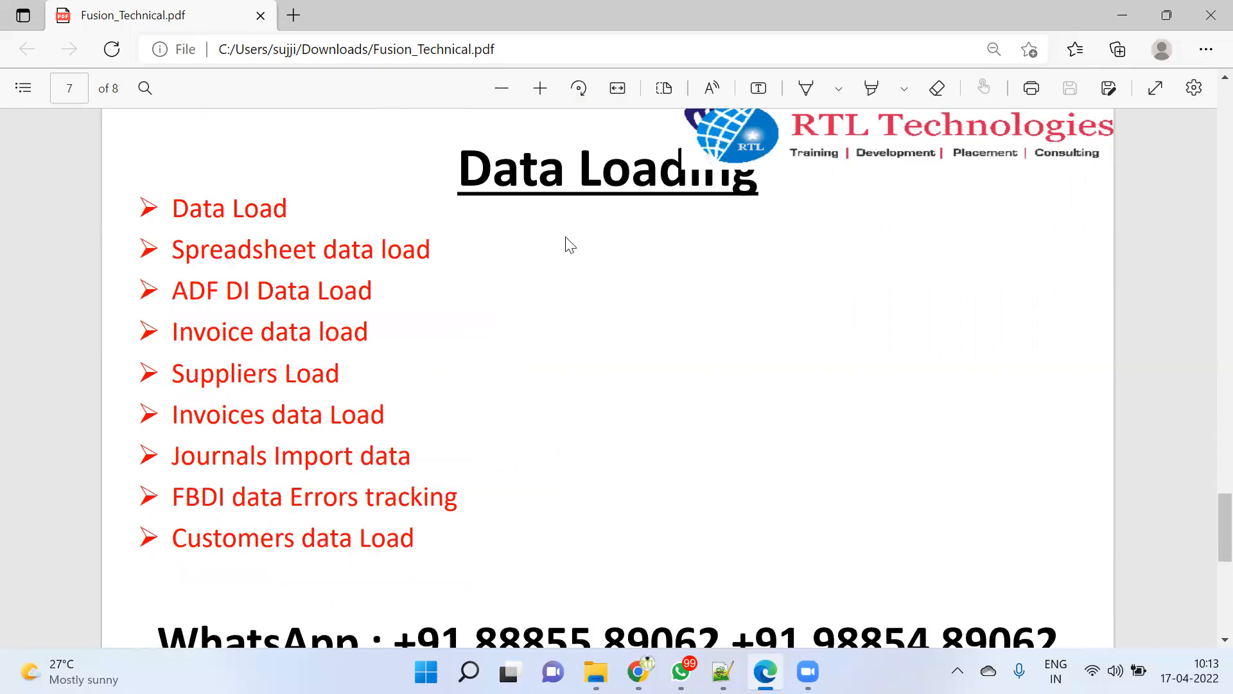
{"action": "mouse_move", "coordinate": [303, 279]}
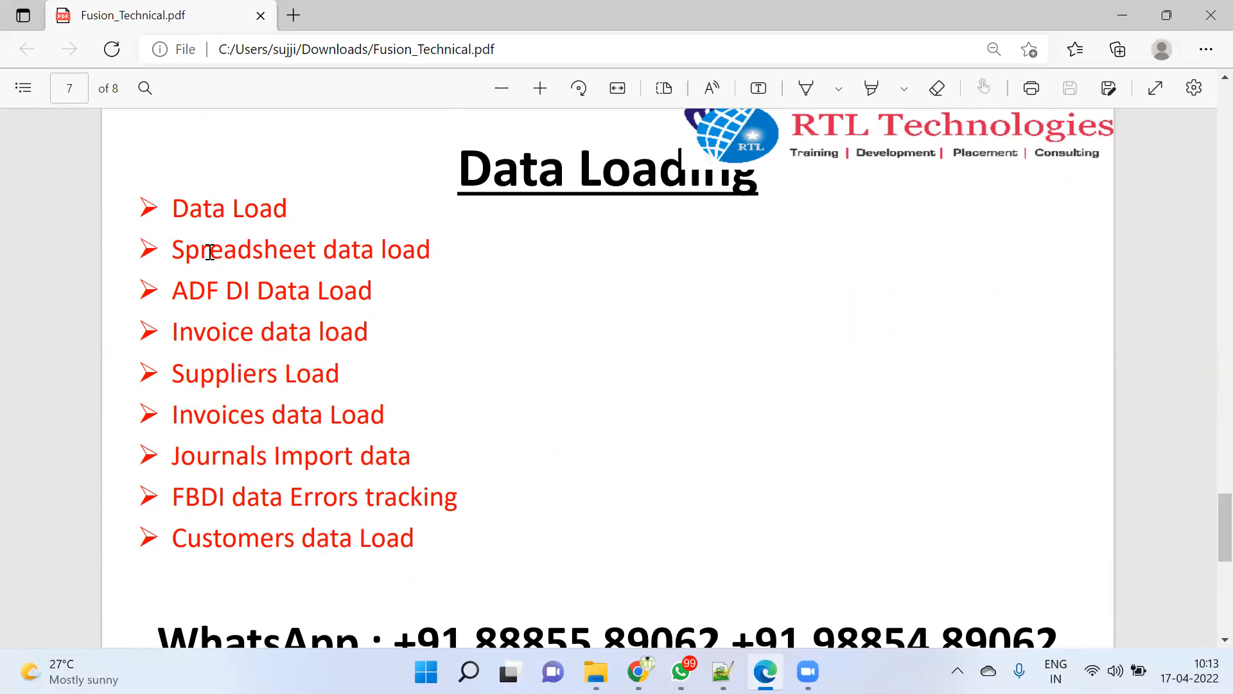
{"action": "double_click", "coordinate": [242, 249]}
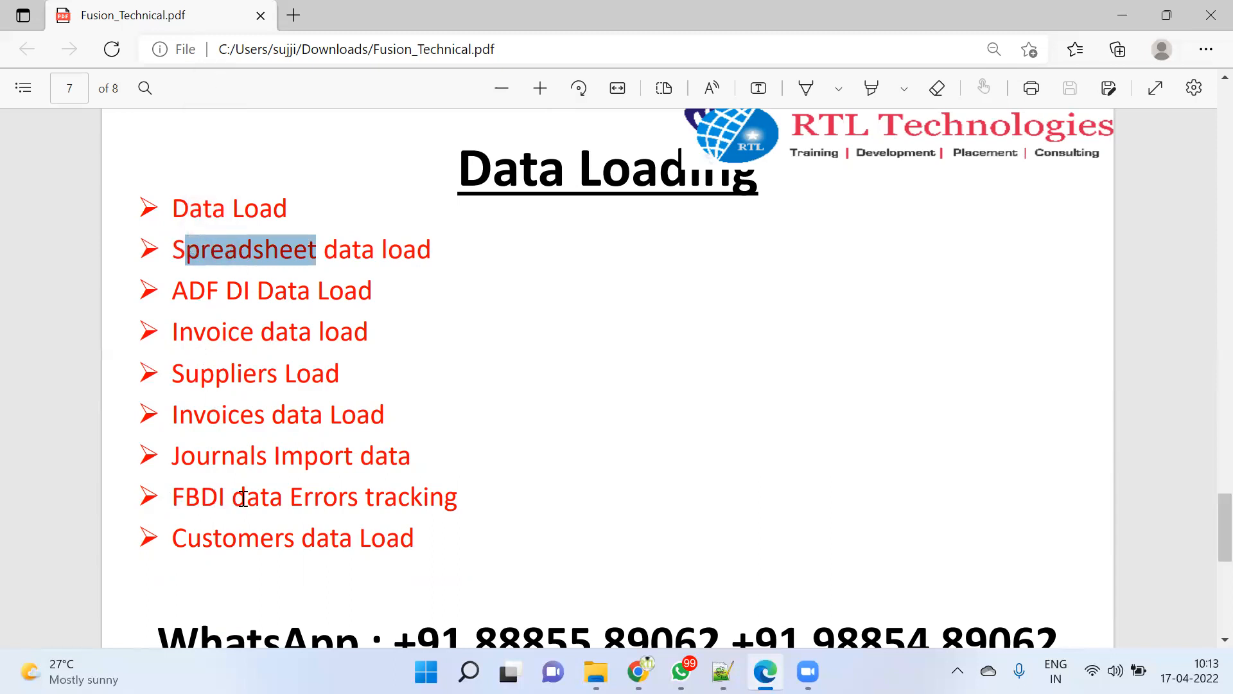
{"action": "left_click", "coordinate": [496, 429]}
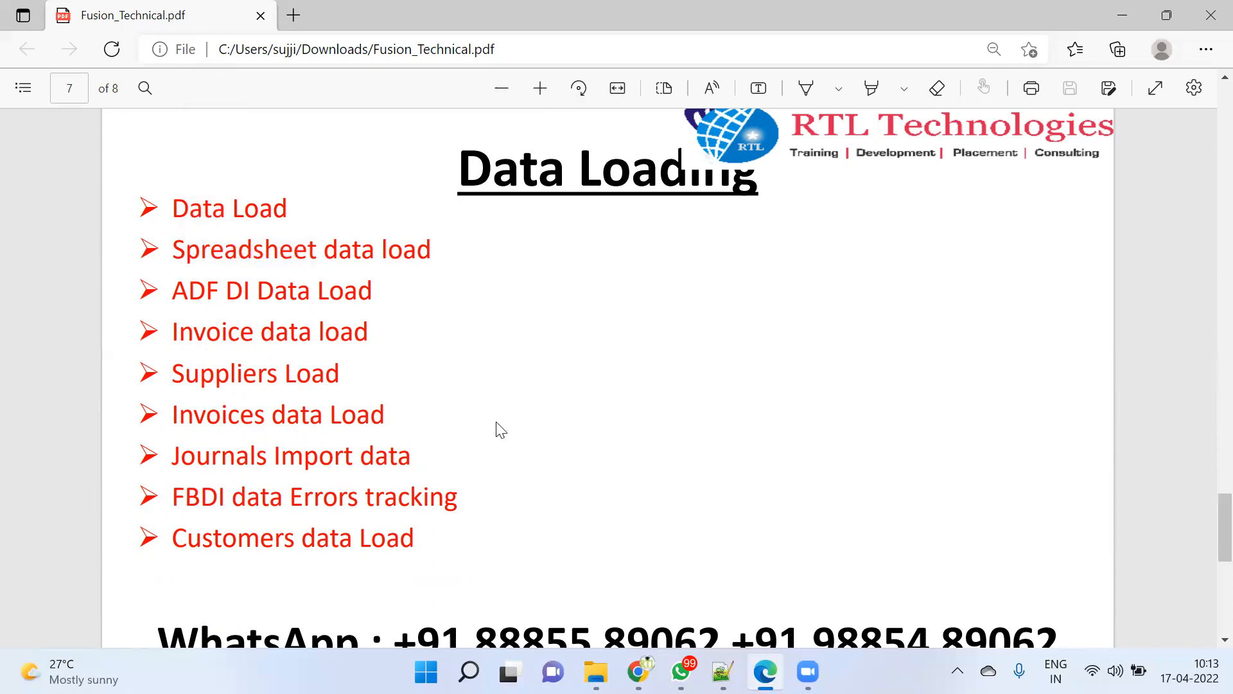
{"action": "scroll", "scroll_direction": "down", "scroll_amount": 3}
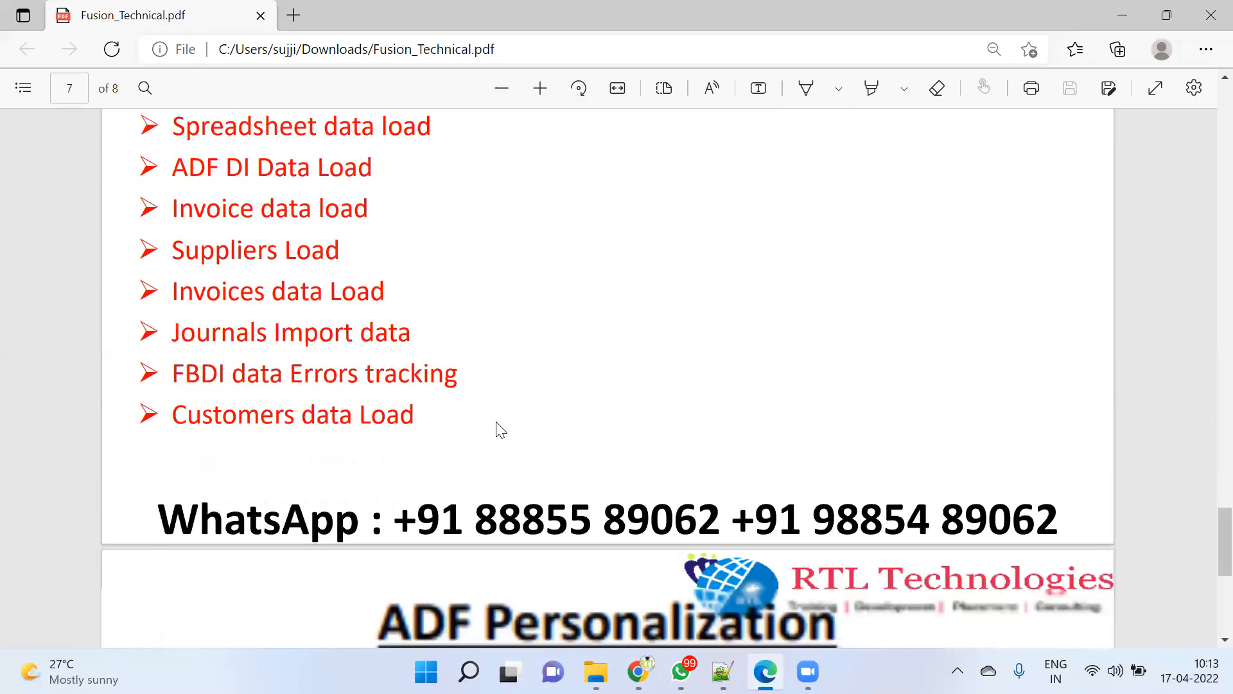
{"action": "scroll", "scroll_direction": "down", "scroll_amount": 3}
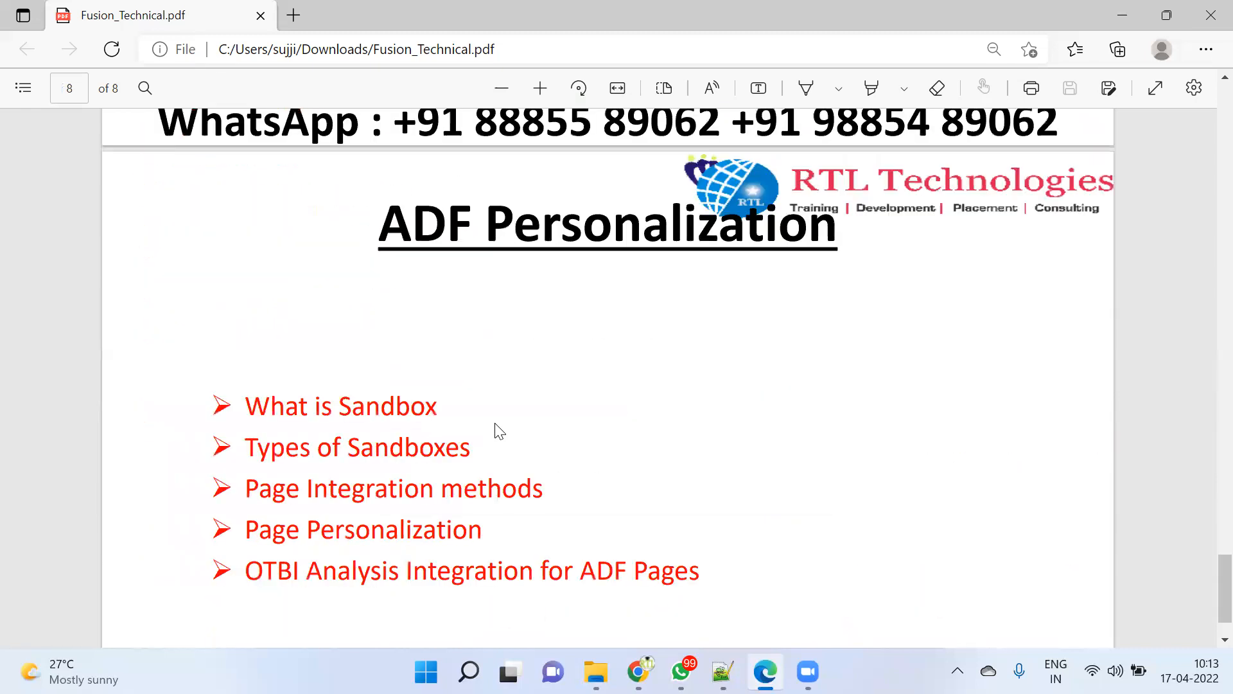
Step: Scroll to show all ADF Personalization bullets, then head back toward the Data Loading page
{"action": "scroll", "scroll_direction": "down", "scroll_amount": 3}
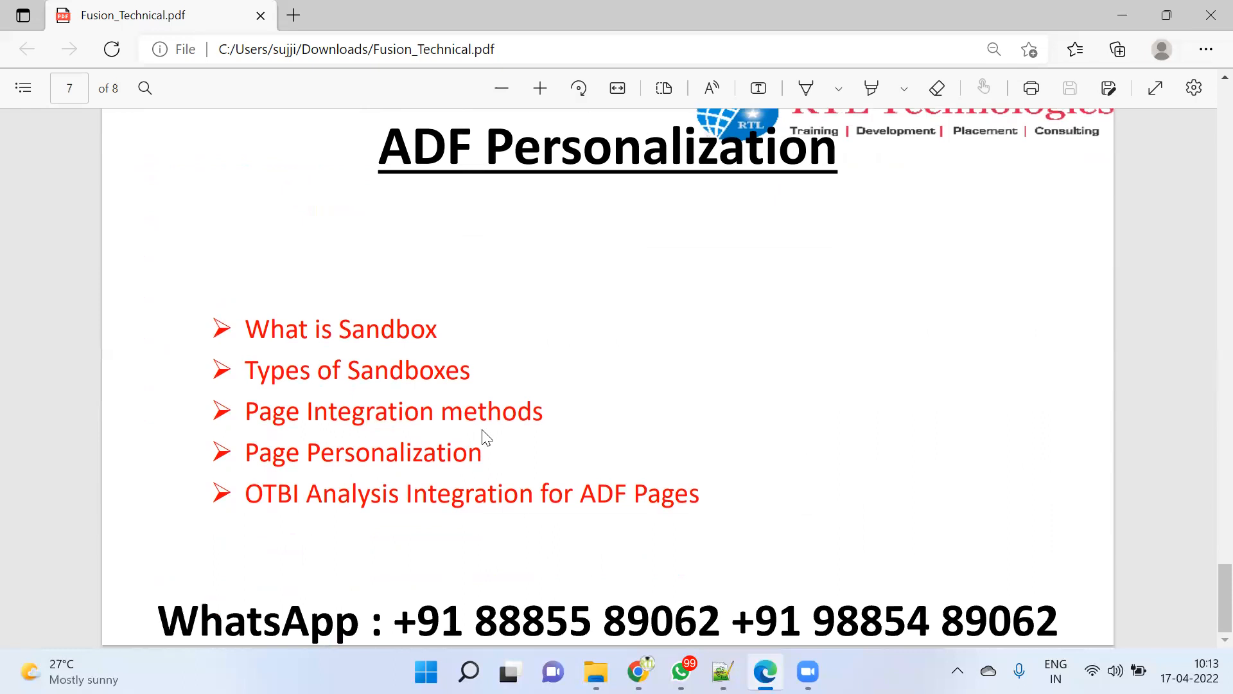
{"action": "mouse_move", "coordinate": [589, 426]}
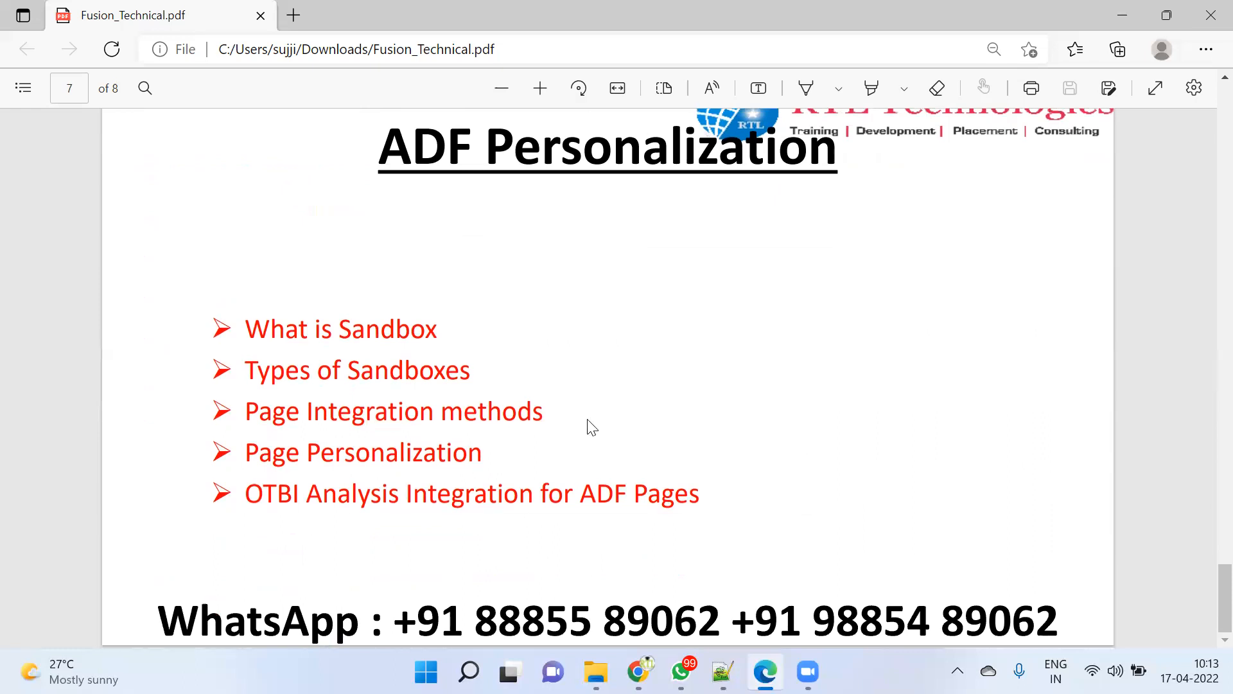
{"action": "mouse_move", "coordinate": [572, 425]}
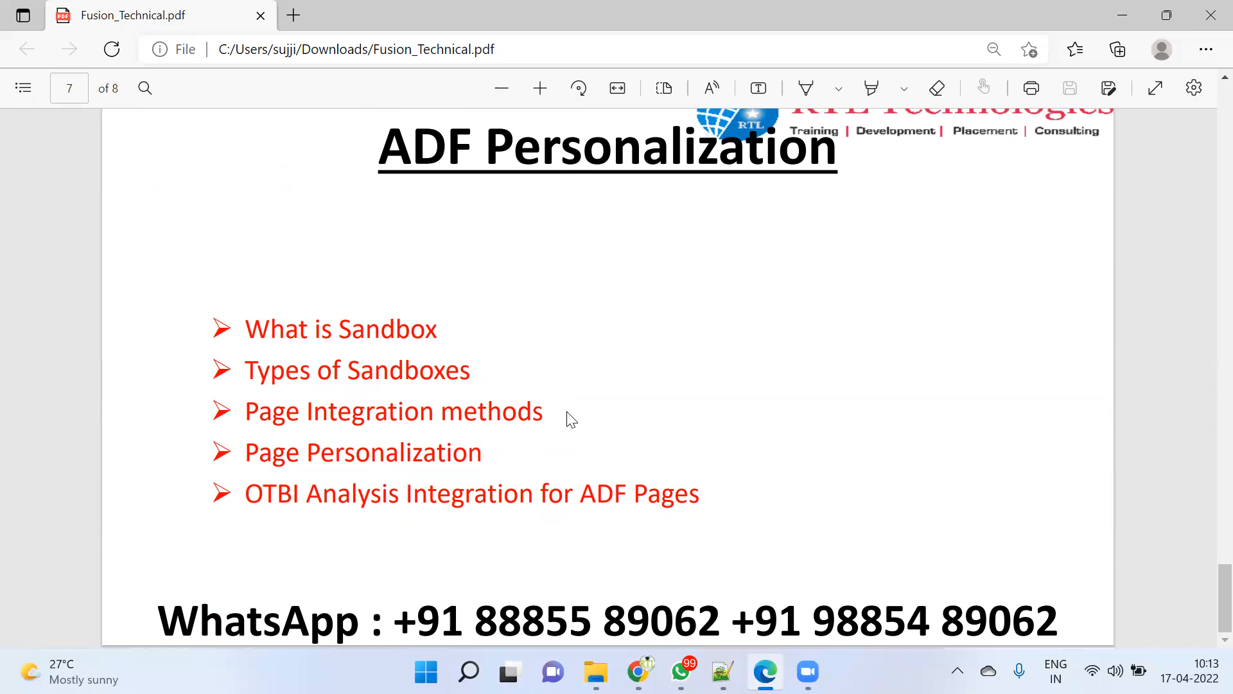
{"action": "mouse_move", "coordinate": [565, 423]}
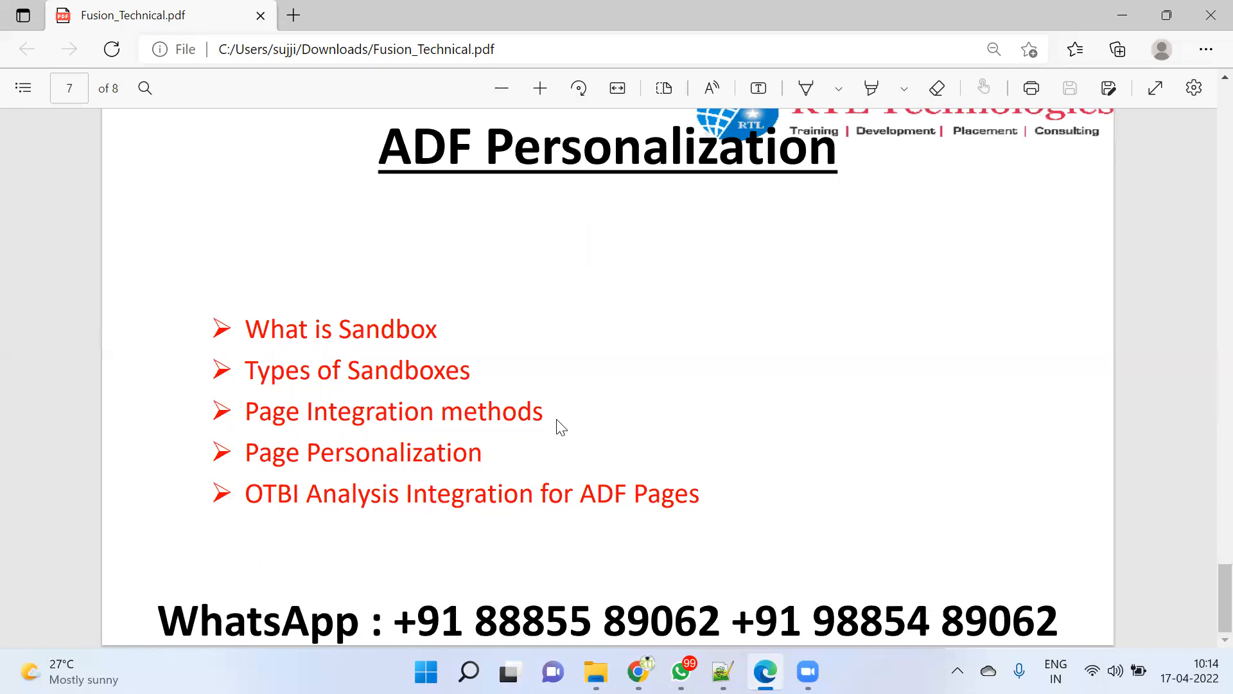
{"action": "scroll", "scroll_direction": "down", "scroll_amount": 3}
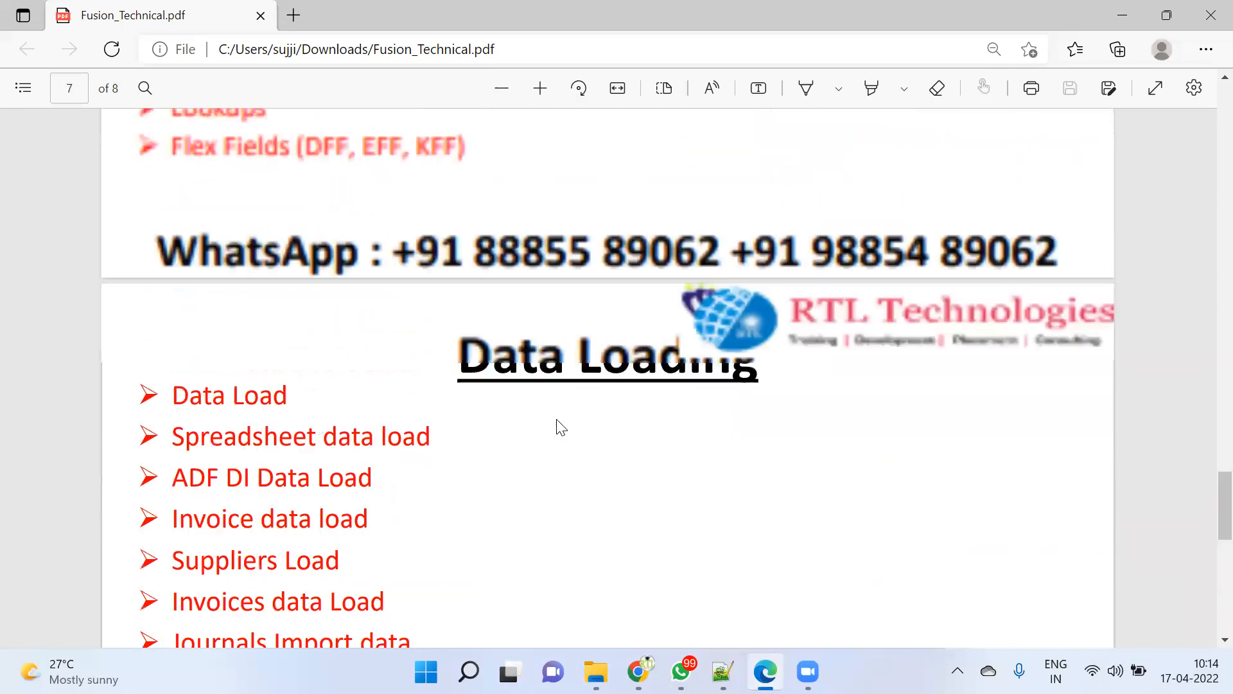
Step: Scroll back up past OTBI Analysis and BI Reports to page 3's Oracle Cloud bullet list
{"action": "scroll", "scroll_direction": "up", "scroll_amount": 3}
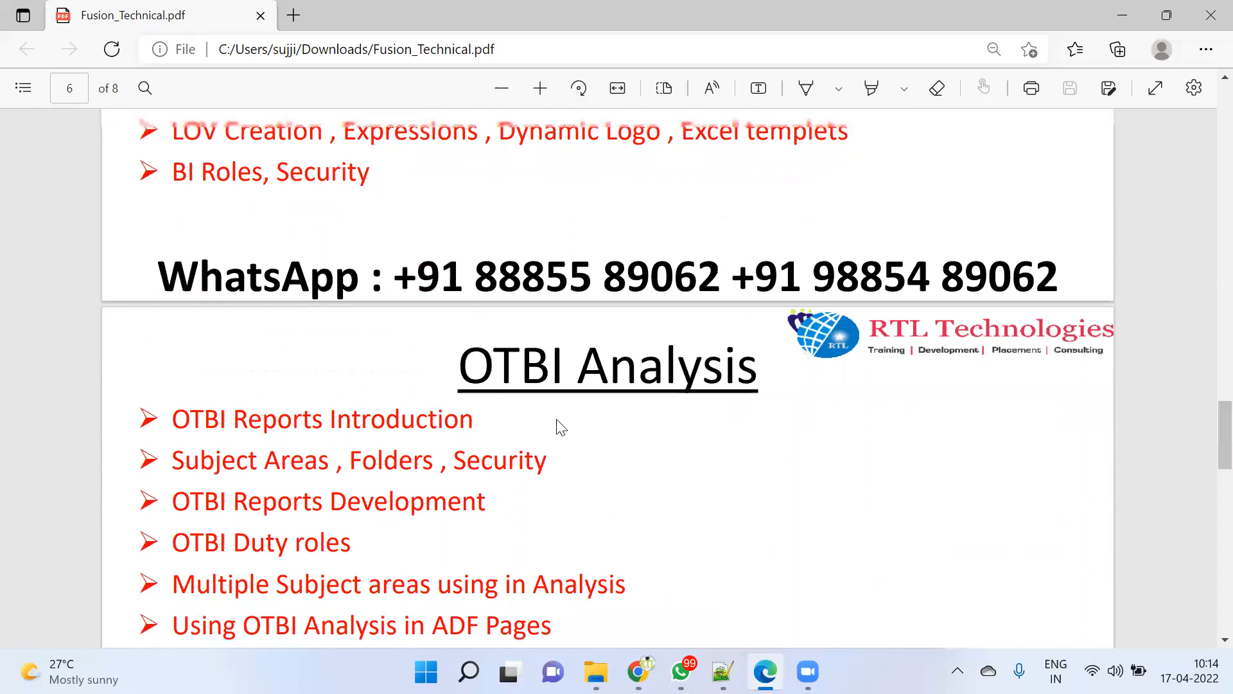
{"action": "scroll", "scroll_direction": "up", "scroll_amount": 3}
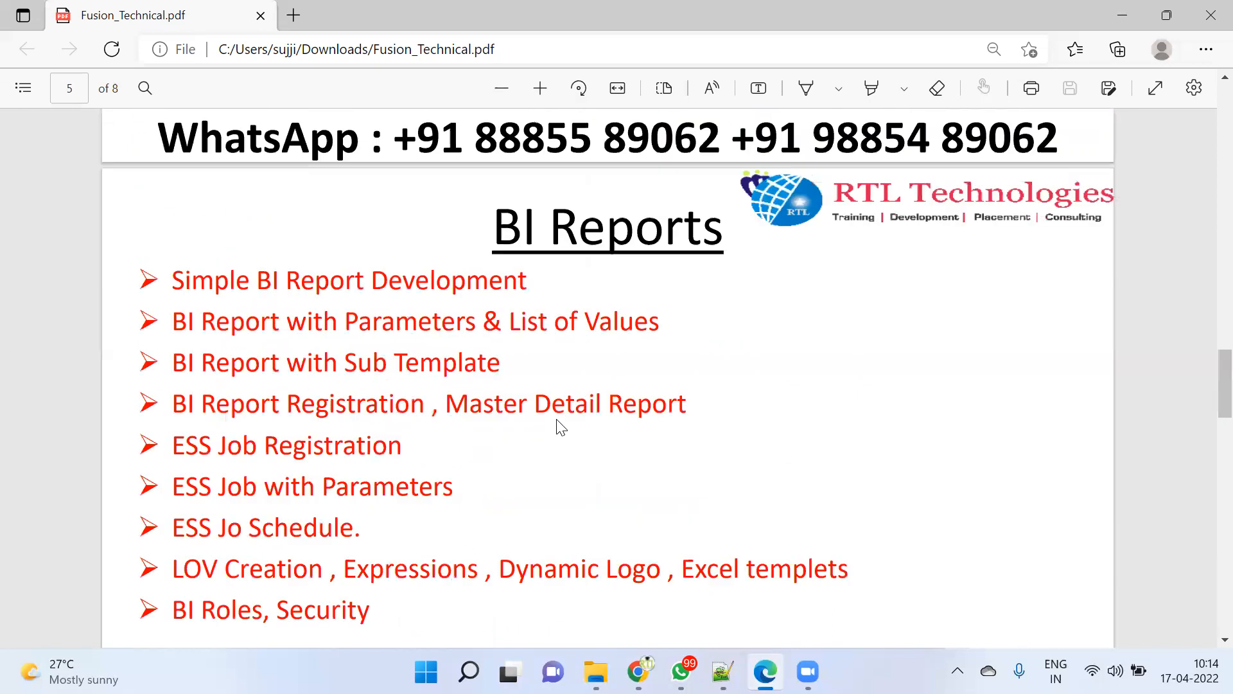
{"action": "scroll", "scroll_direction": "up", "scroll_amount": 3}
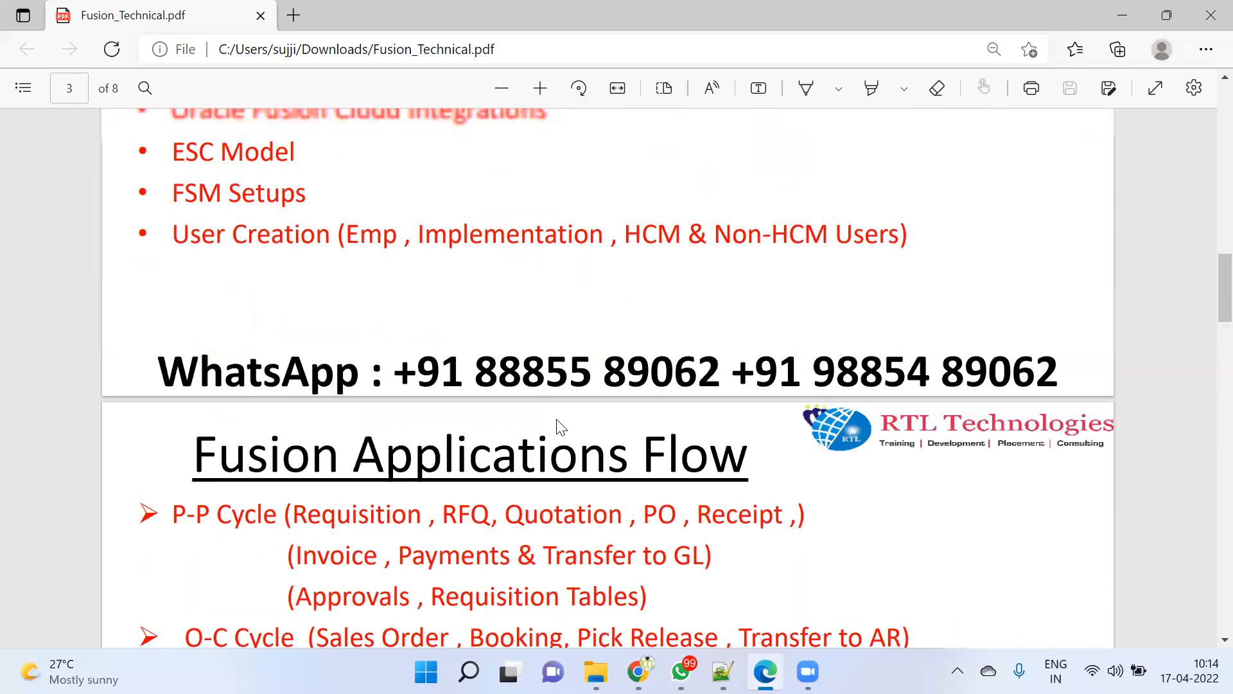
{"action": "scroll", "scroll_direction": "up", "scroll_amount": 3}
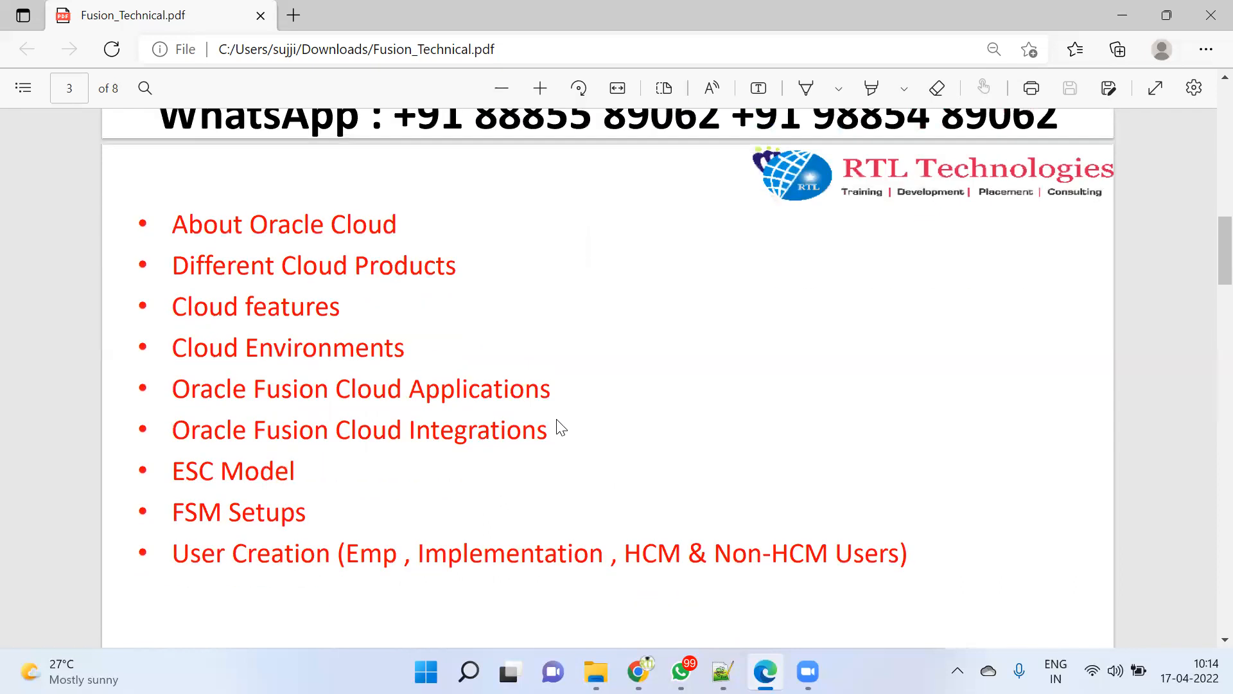
{"action": "scroll", "scroll_direction": "up", "scroll_amount": 3}
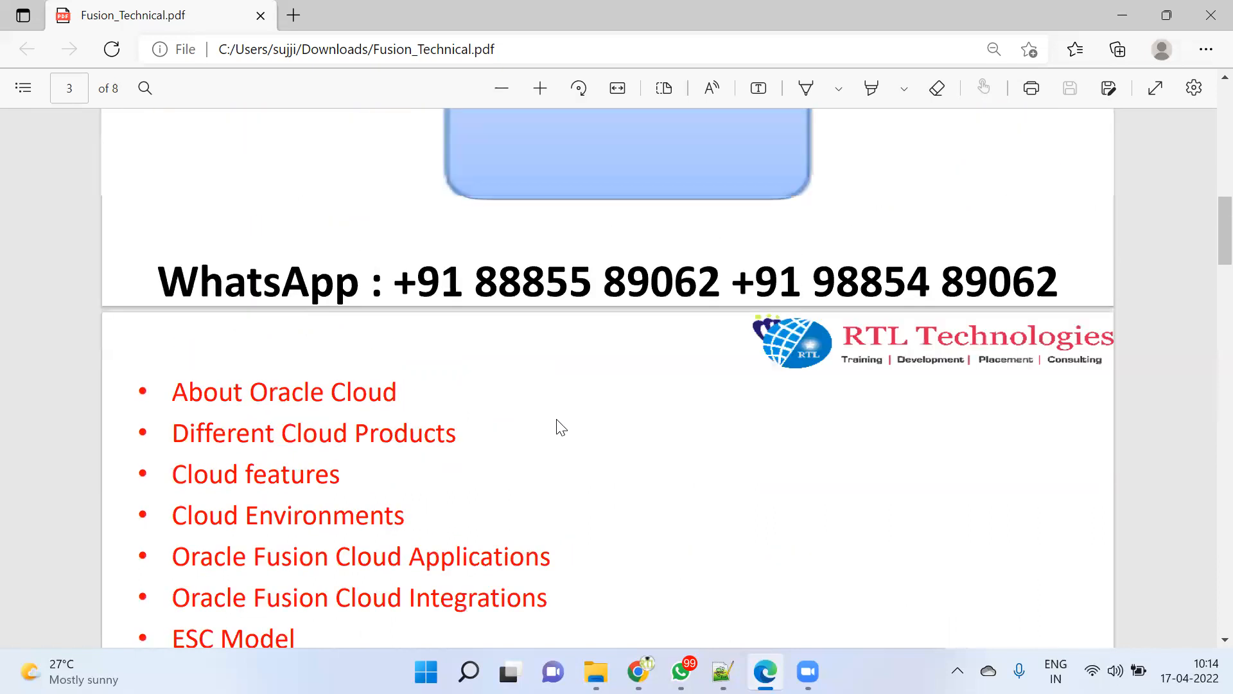
{"action": "scroll", "scroll_direction": "down", "scroll_amount": 3}
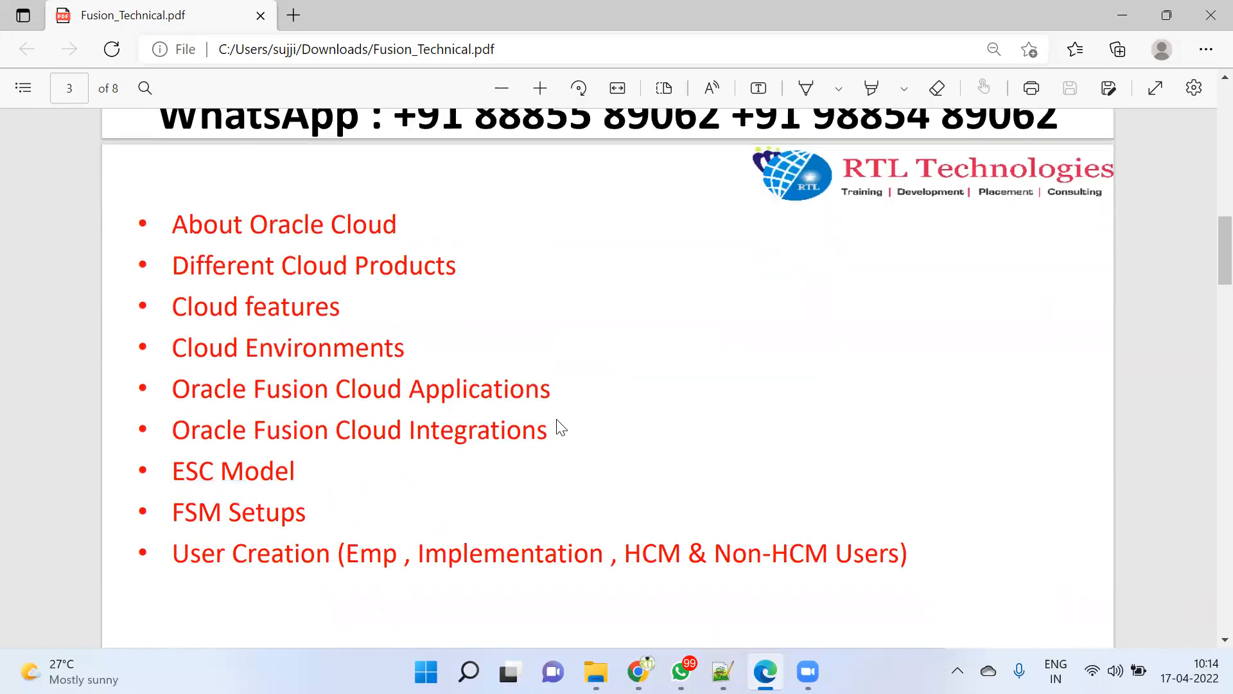
{"action": "scroll", "scroll_direction": "down", "scroll_amount": 3}
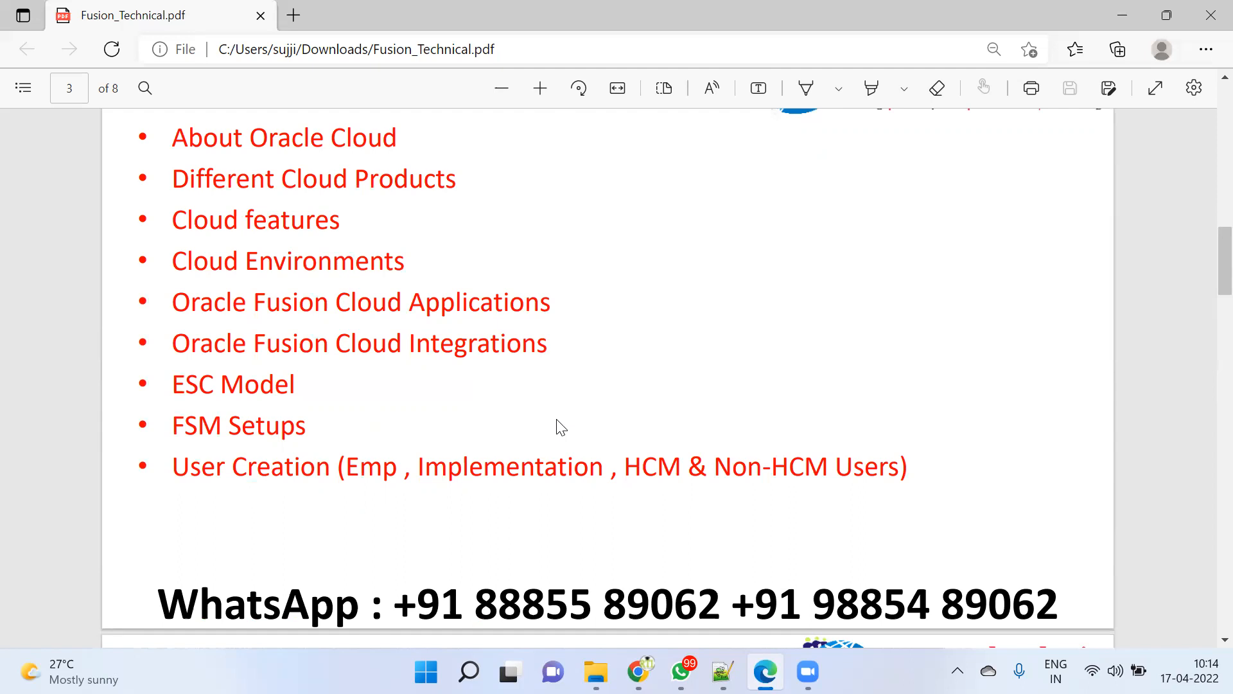
{"action": "mouse_move", "coordinate": [571, 358]}
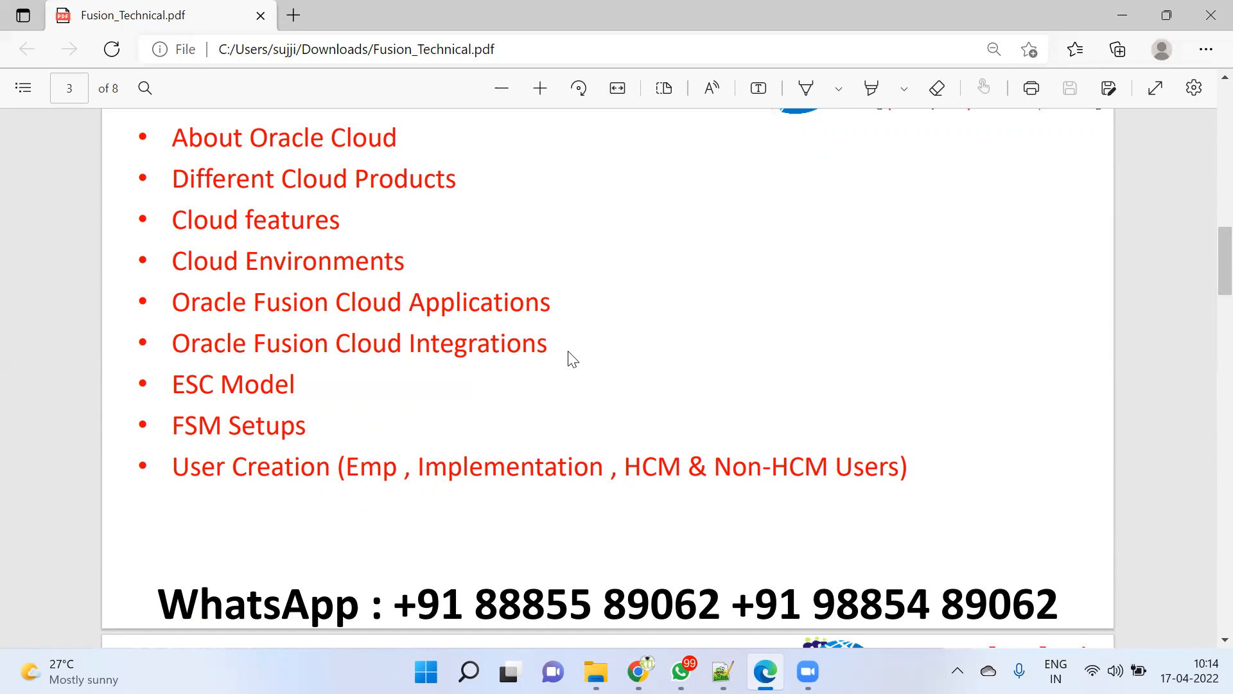
Step: Scroll the YouTube 'rtl online training' results up to the RTL Online Trainings channel header
{"action": "scroll", "scroll_direction": "down", "scroll_amount": 3}
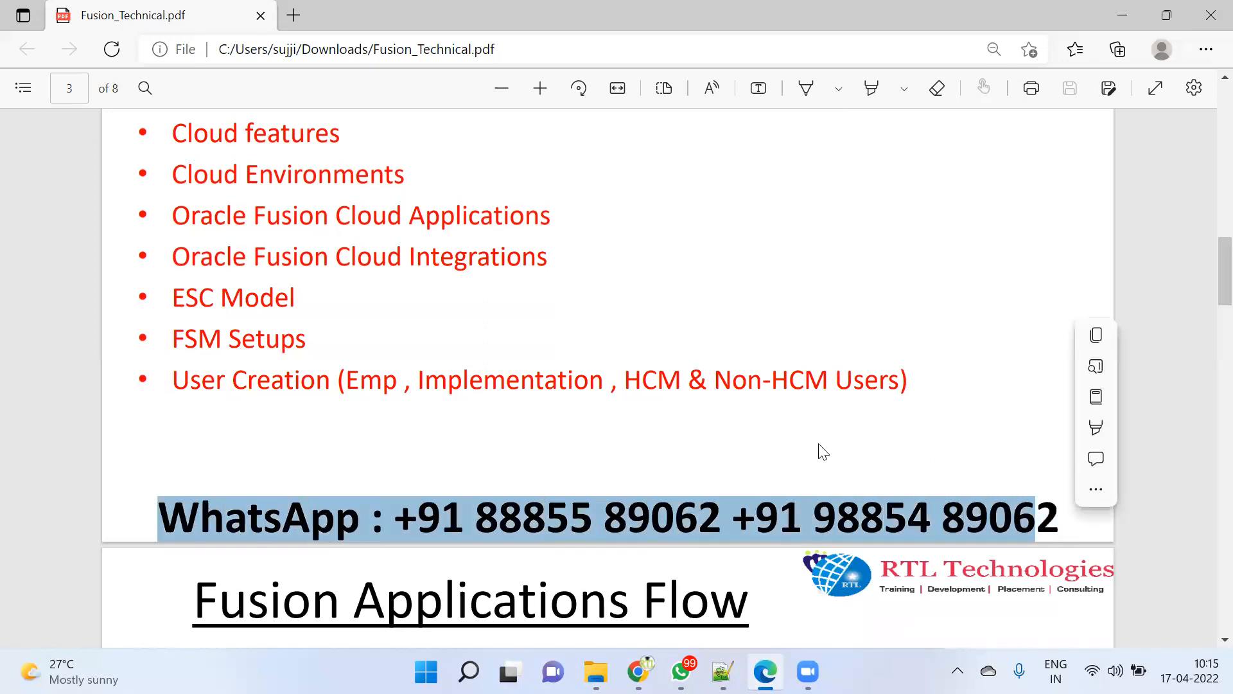
{"action": "scroll", "scroll_direction": "up", "scroll_amount": 3}
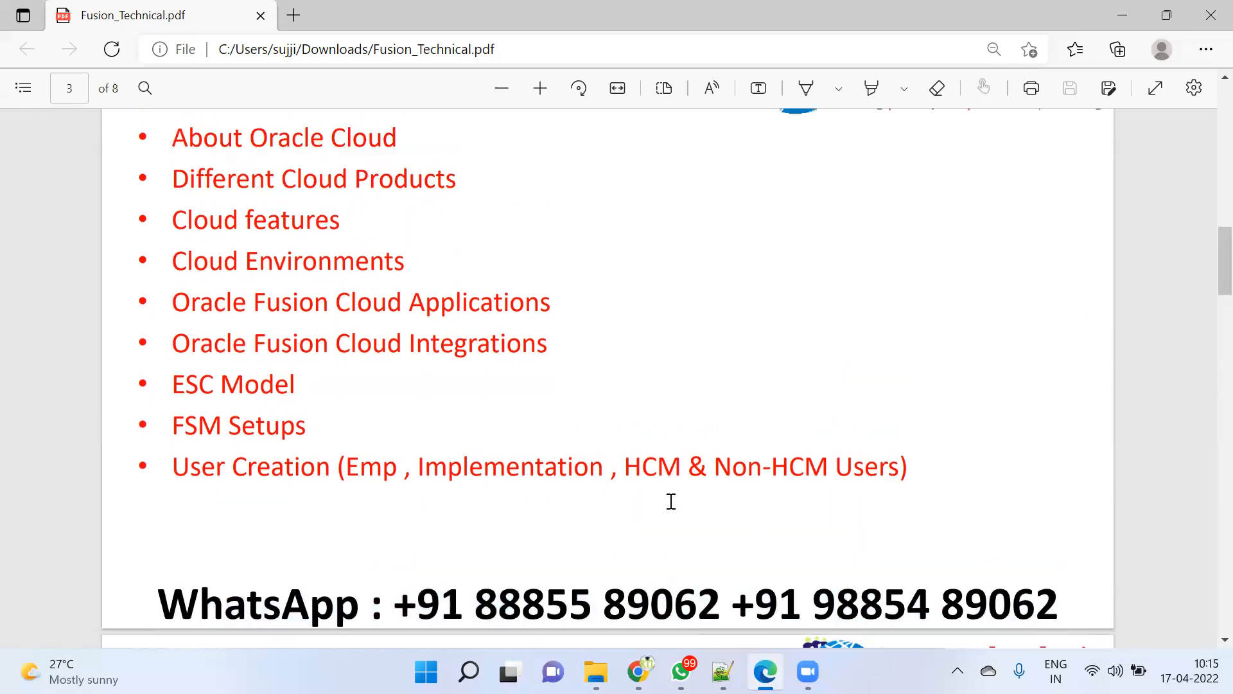
{"action": "mouse_move", "coordinate": [671, 445]}
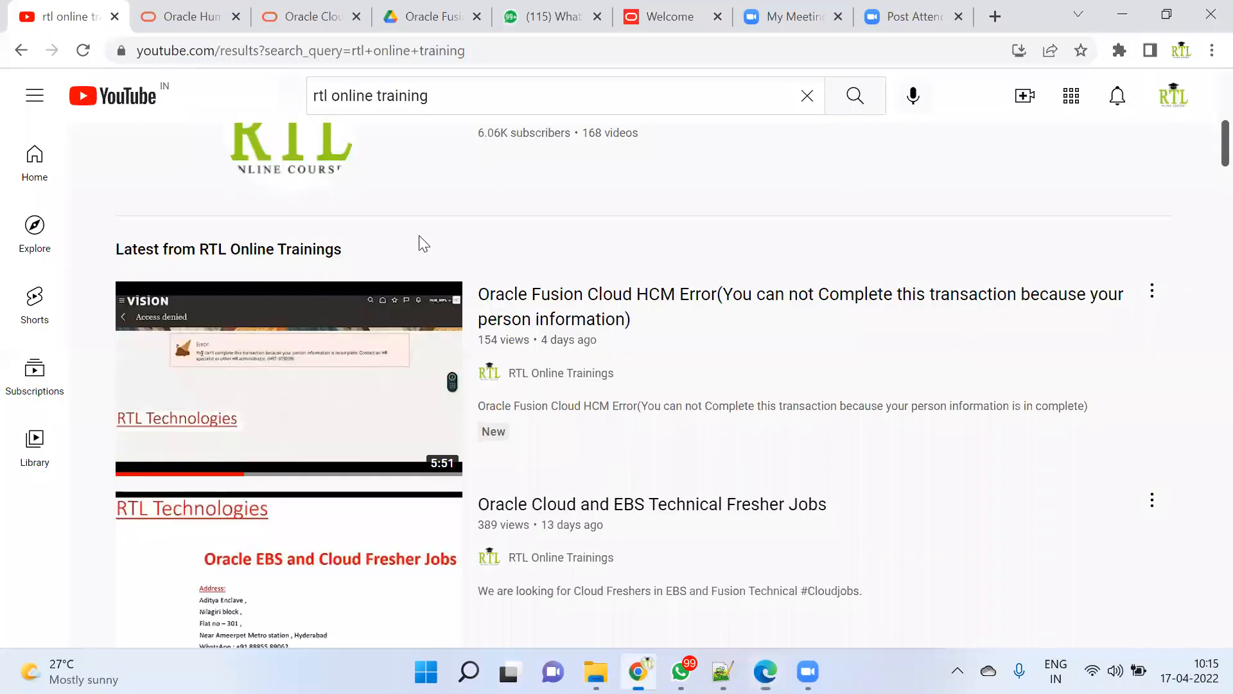
{"action": "scroll", "scroll_direction": "up", "scroll_amount": 3}
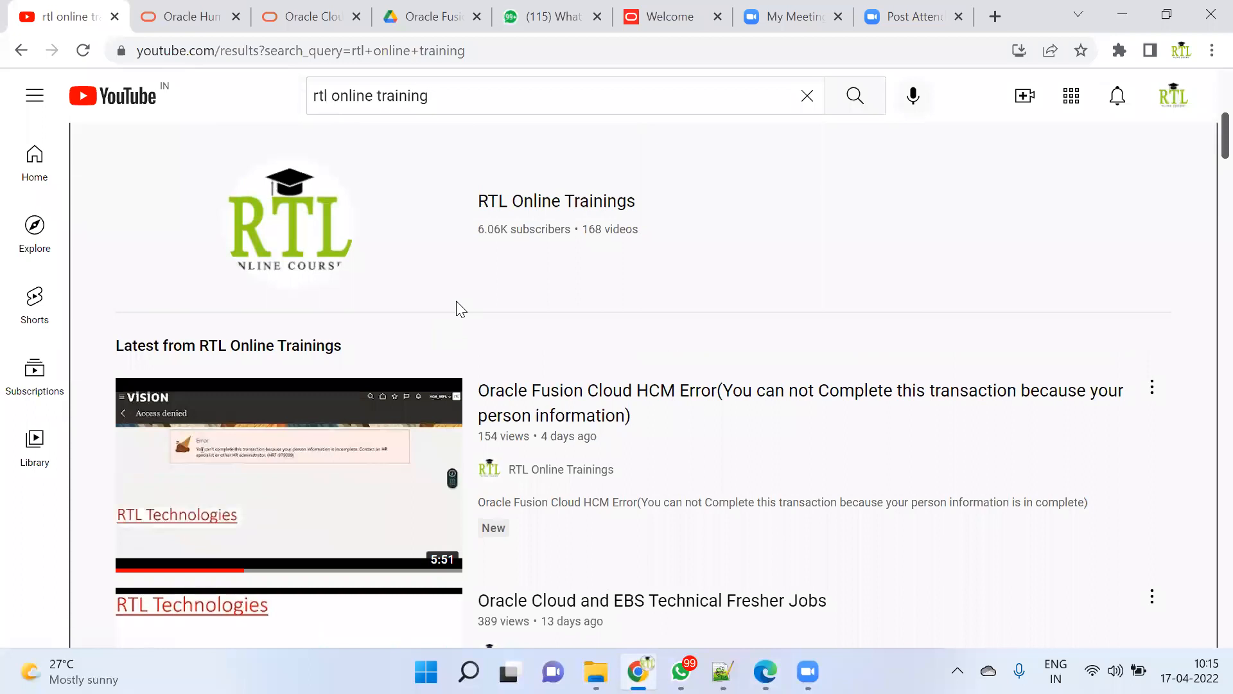